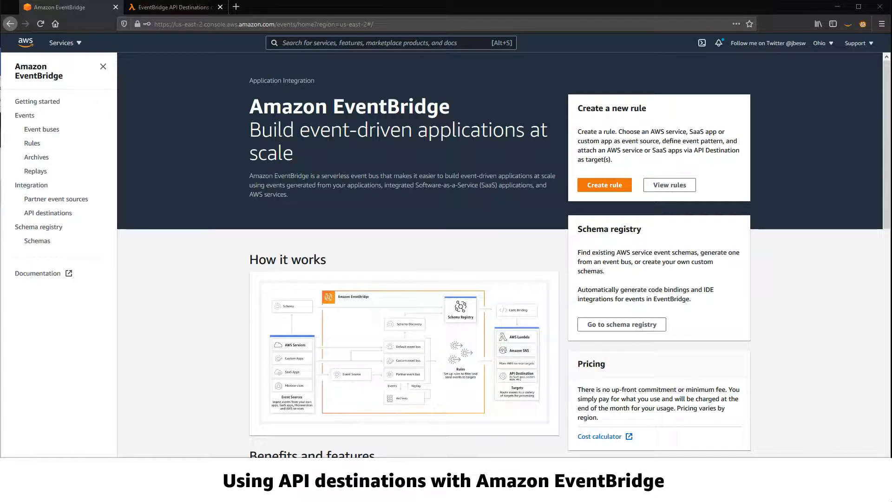
Copy the unique webhook.site URL to use as the API destination endpoint.
scroll("down", 3)
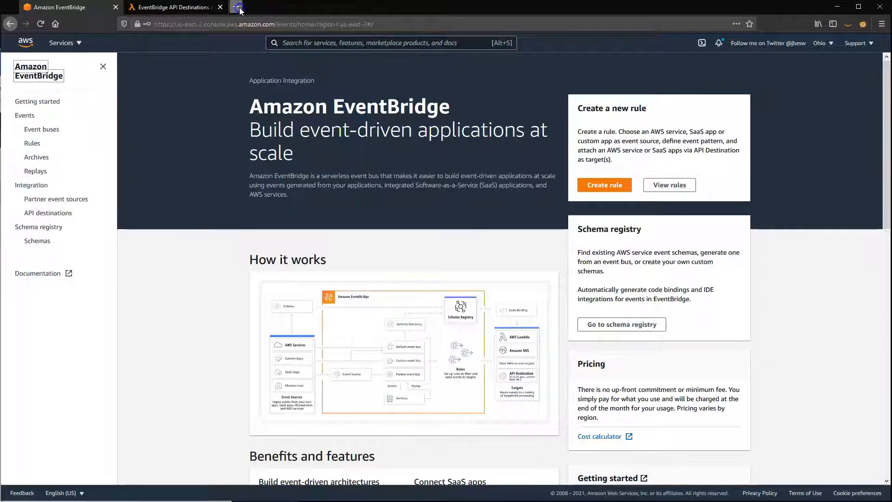
left_click(239, 7)
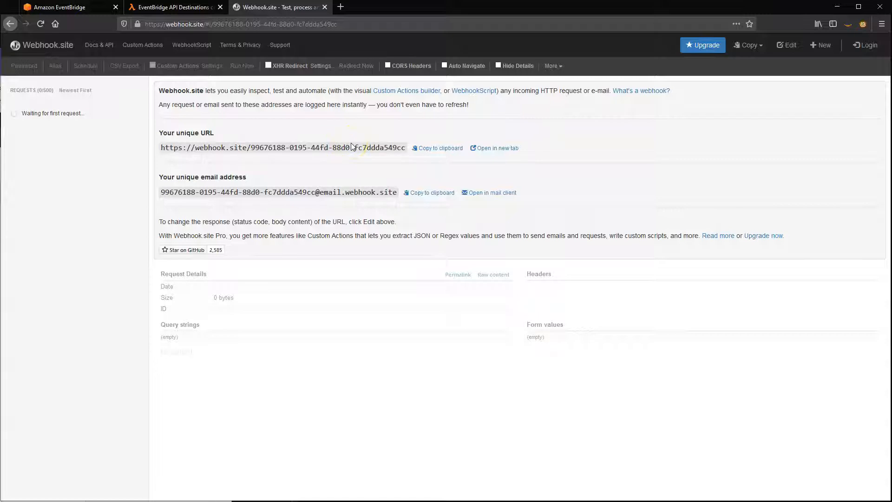
mouse_move(189, 56)
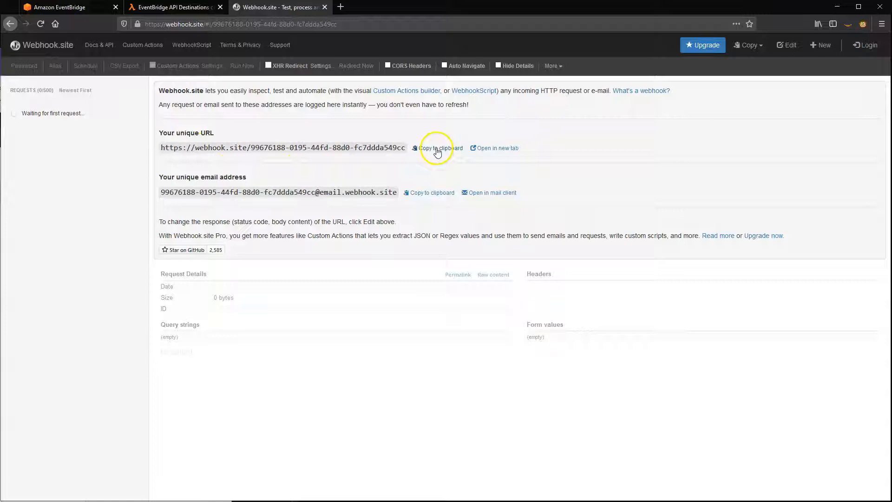
left_click(441, 148)
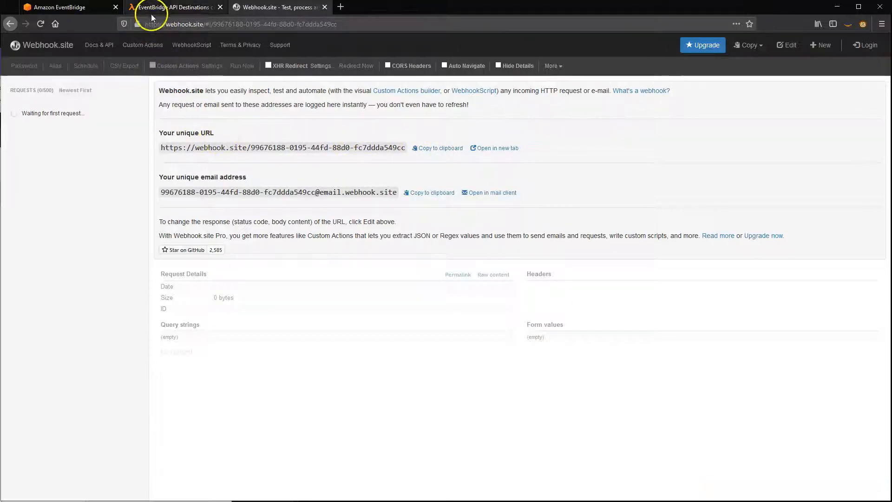
Show the empty Connections list under API destinations in the EventBridge console.
left_click(70, 6)
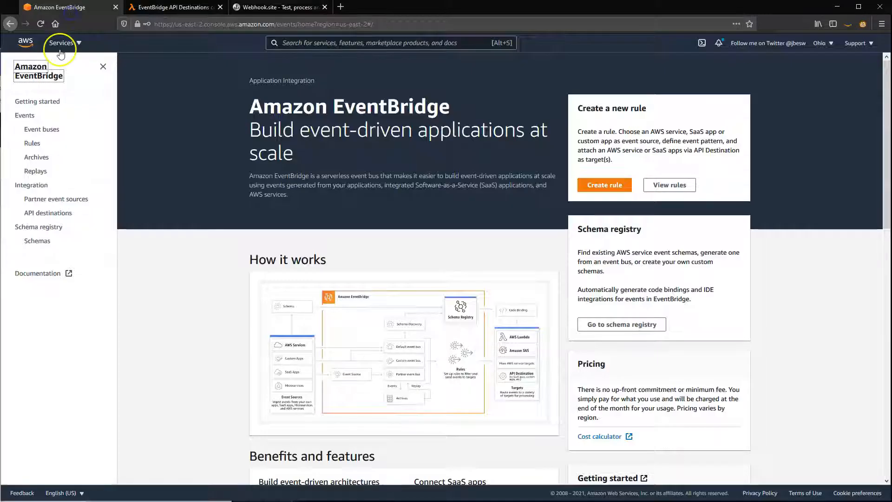
mouse_move(41, 129)
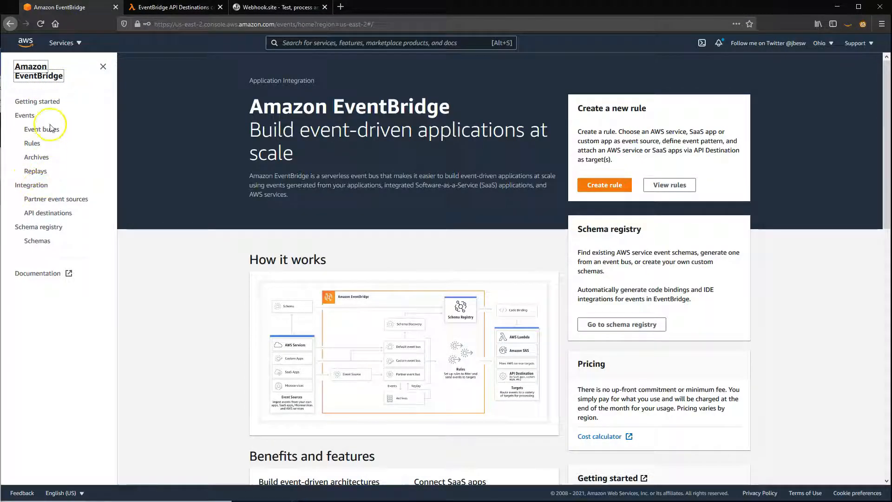
left_click(47, 212)
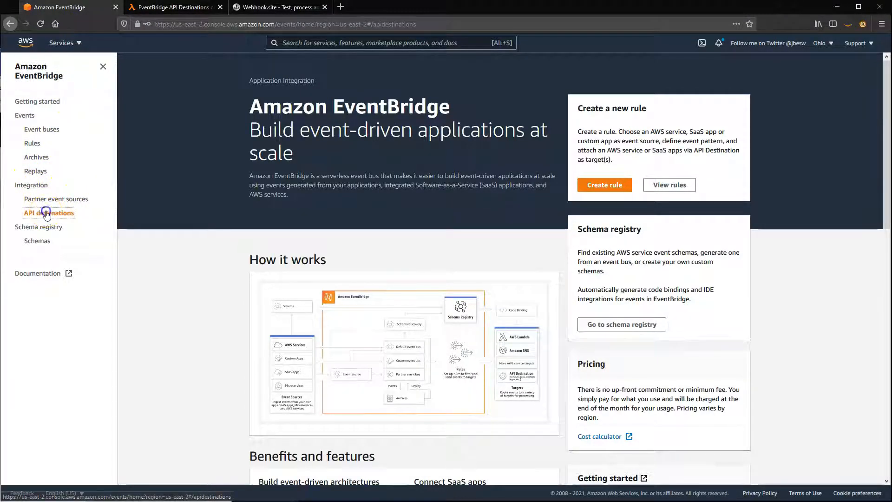
left_click(49, 212)
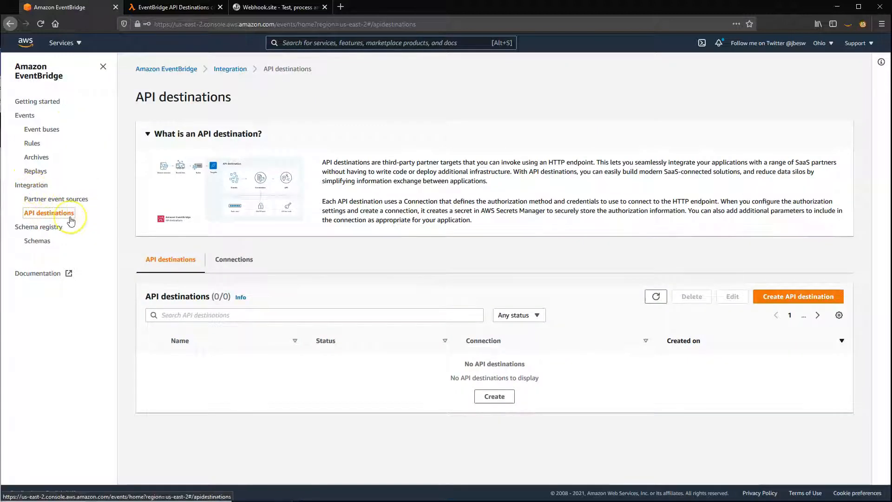
mouse_move(74, 224)
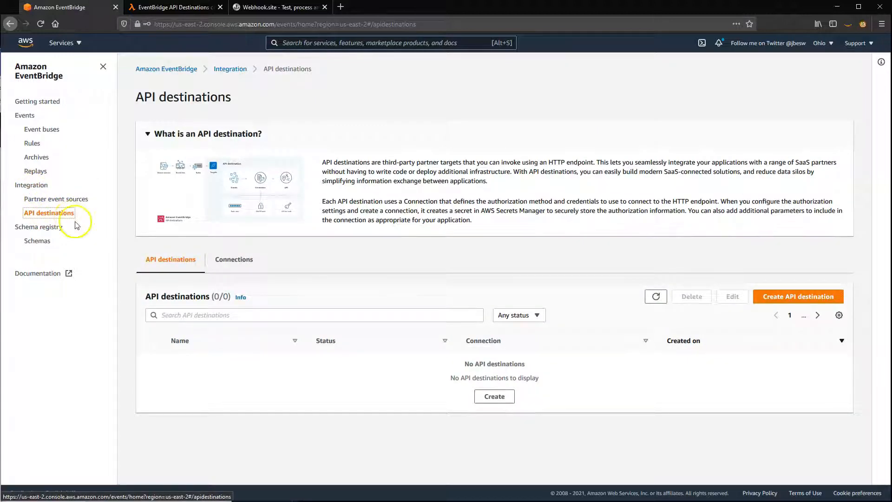
mouse_move(234, 260)
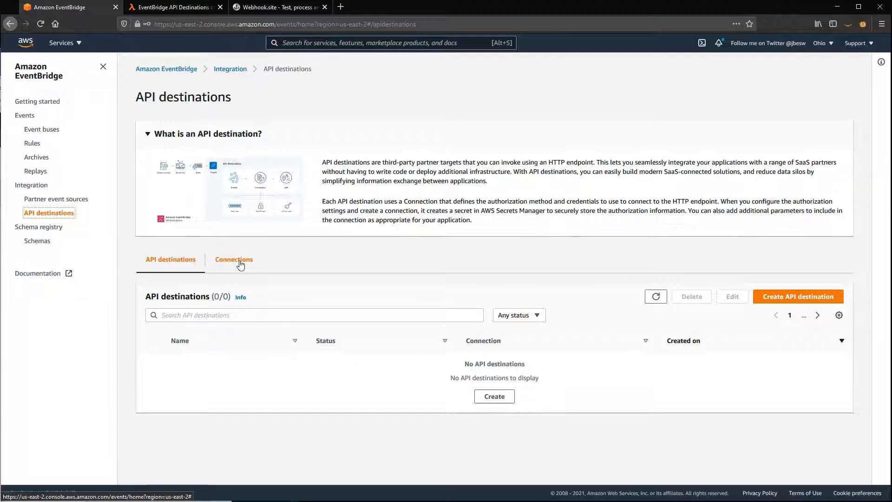
left_click(234, 259)
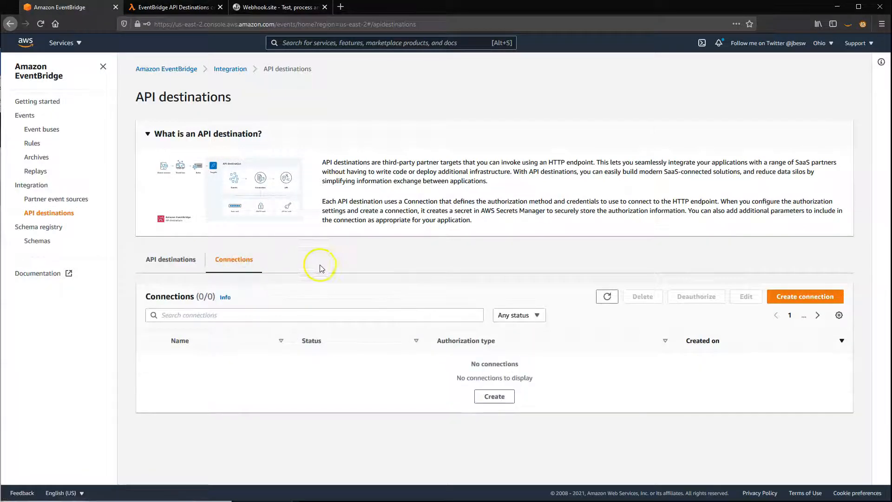
mouse_move(512, 278)
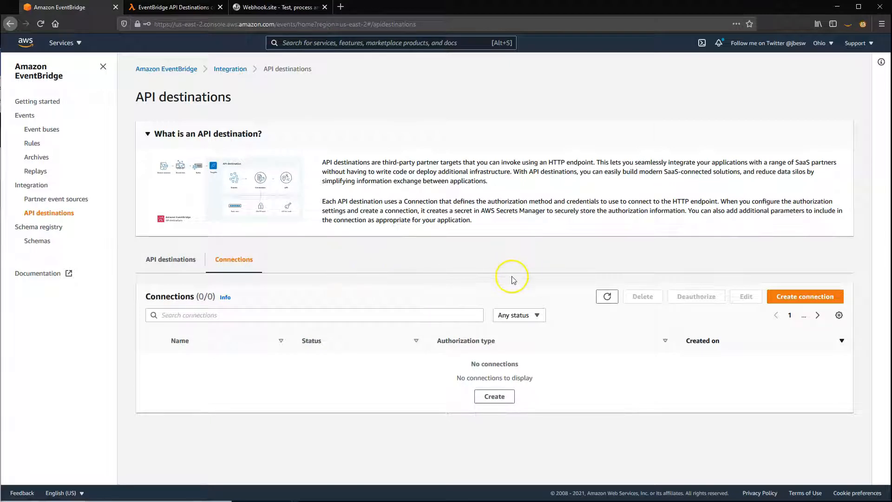
Create connection my-connection with API Key authorization using an APIkey header name and value.
left_click(805, 296)
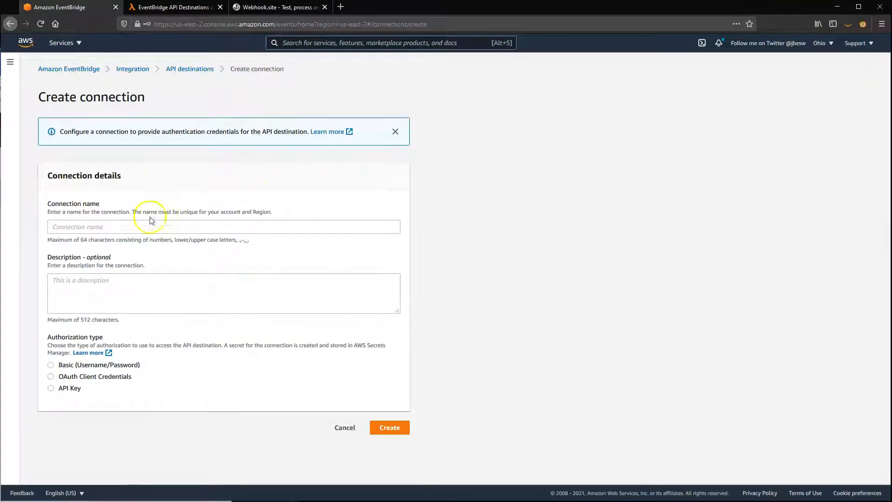
type("m")
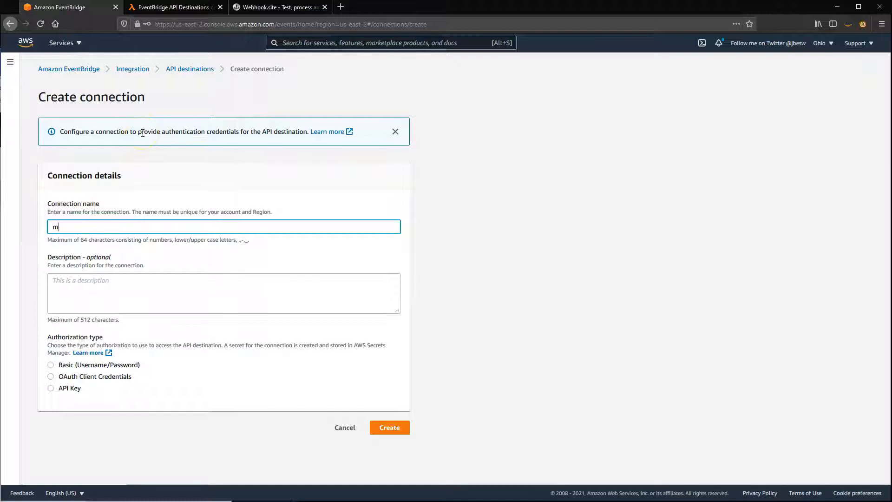
type("y-connection")
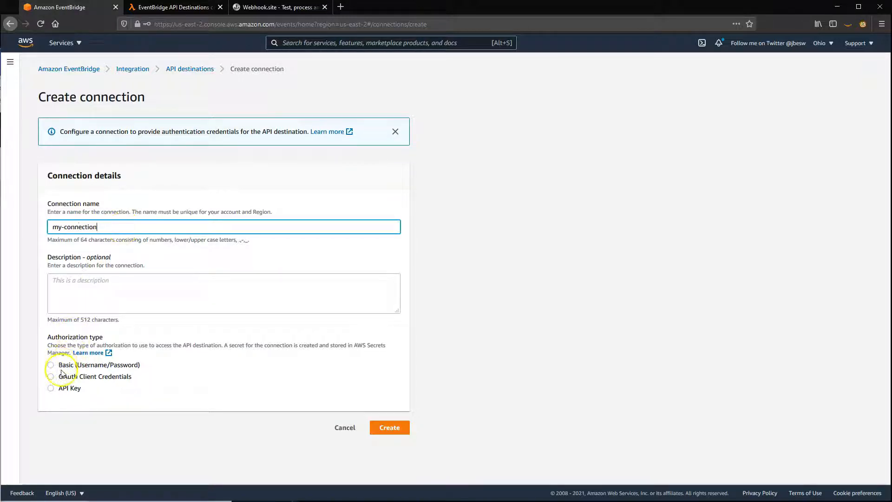
left_click(50, 389)
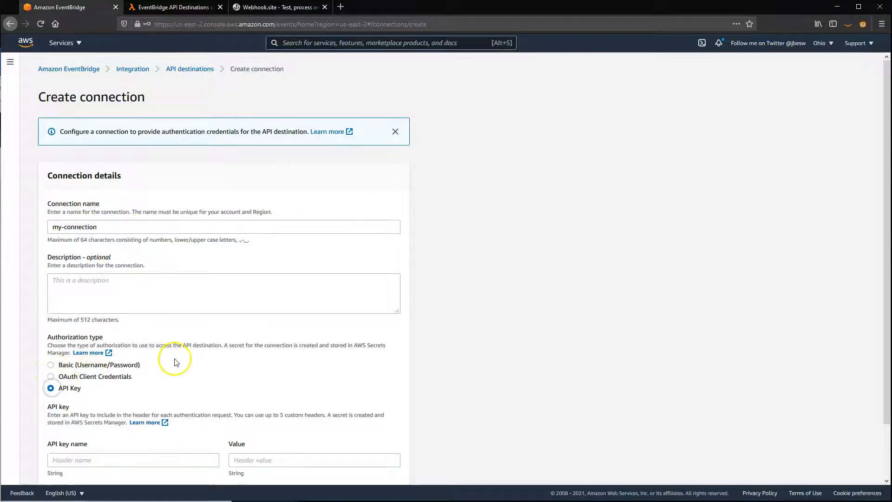
scroll("down", 3)
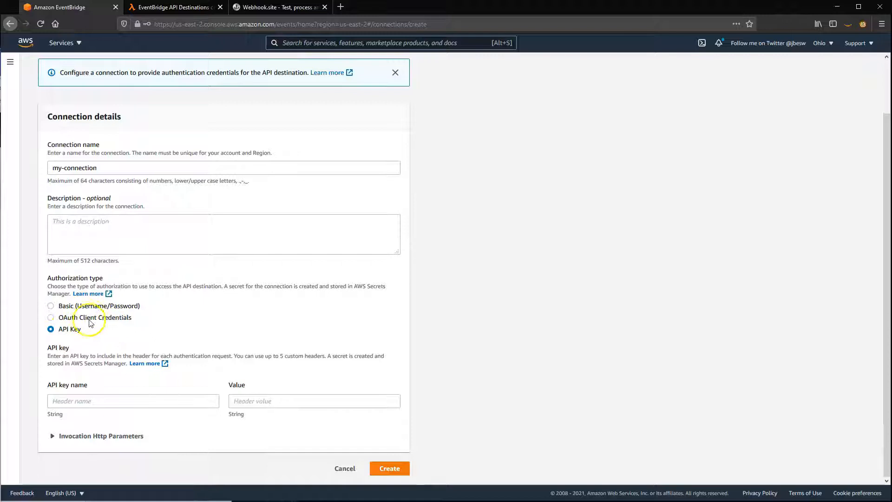
mouse_move(100, 316)
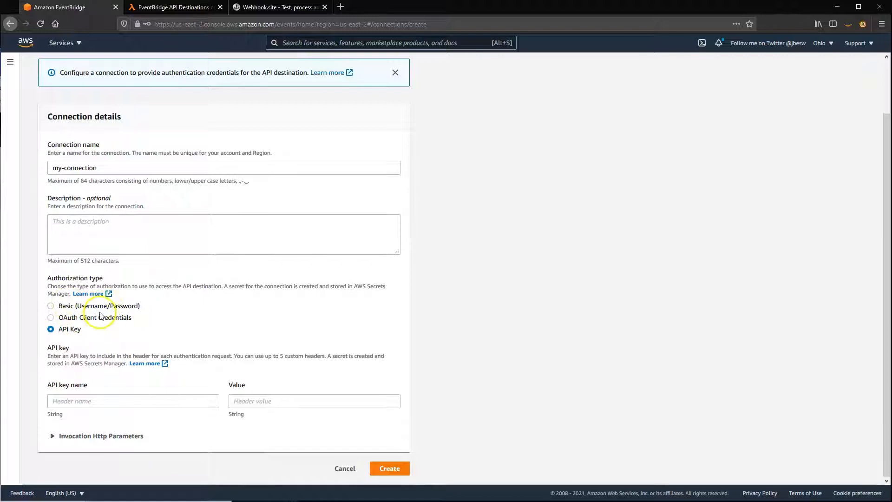
left_click(132, 401)
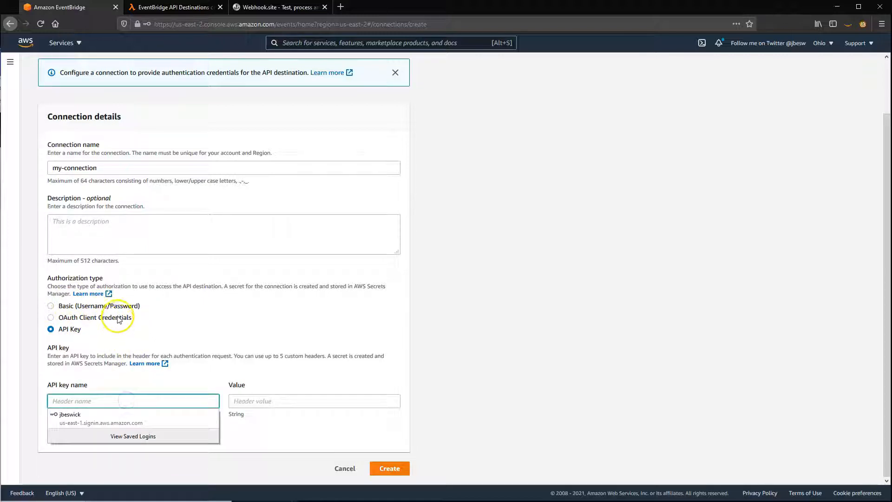
type("APIkey")
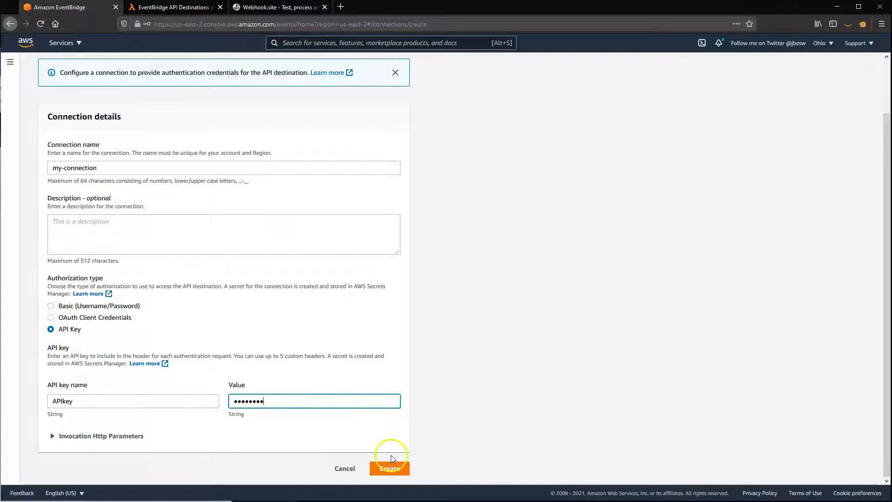
left_click(390, 468)
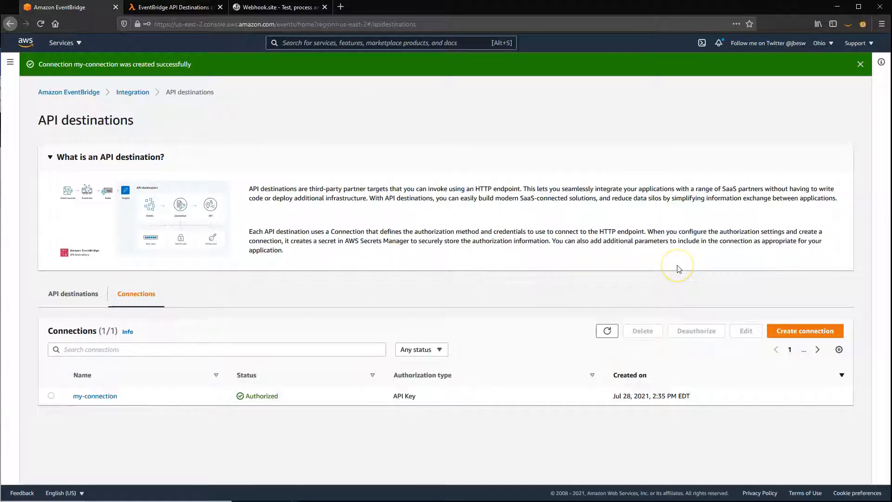
mouse_move(96, 387)
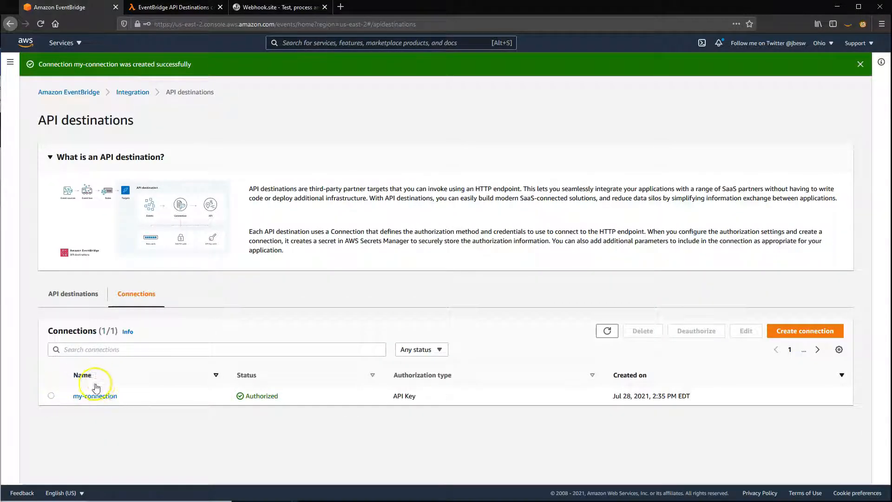
mouse_move(264, 407)
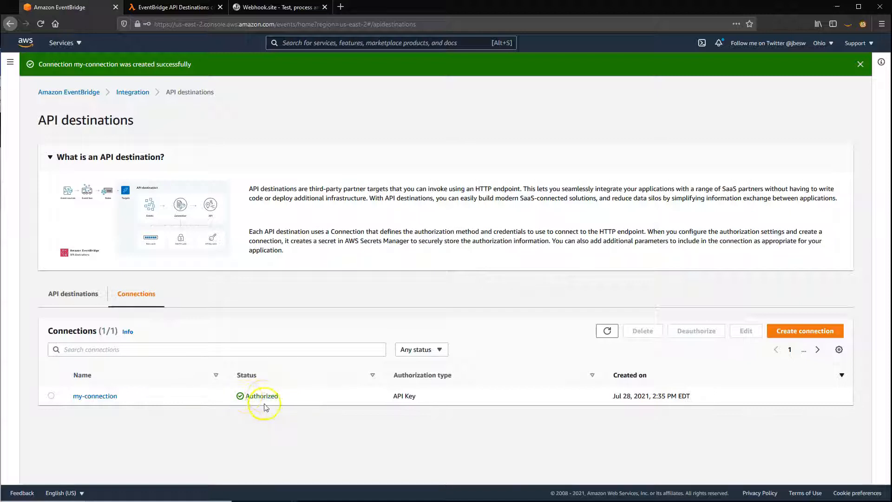
mouse_move(72, 293)
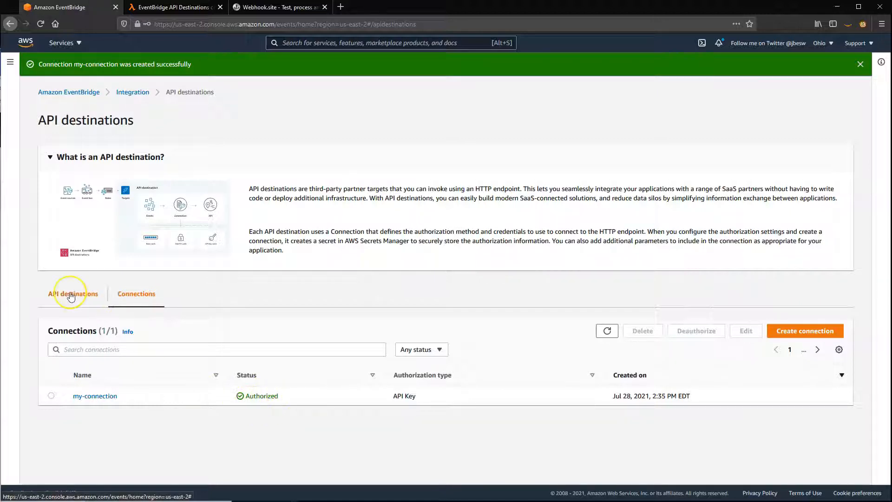
Show the still-empty API destinations list.
left_click(72, 294)
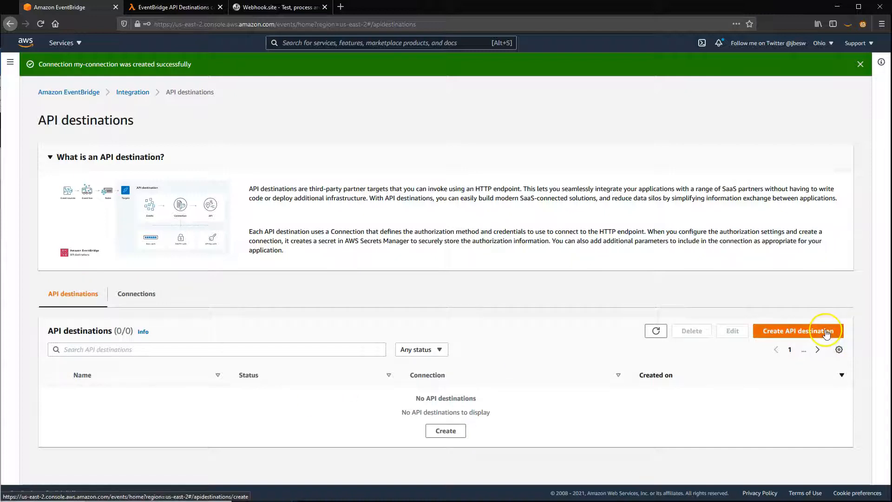
left_click(796, 331)
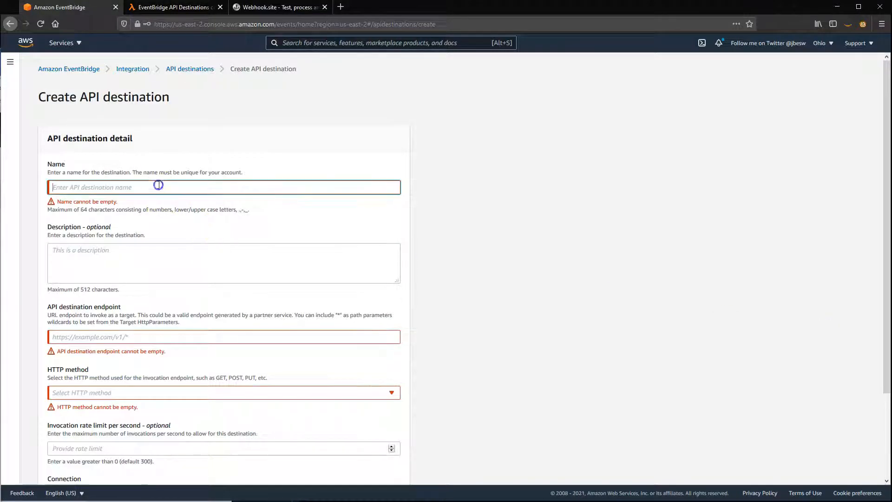
type("myAPI")
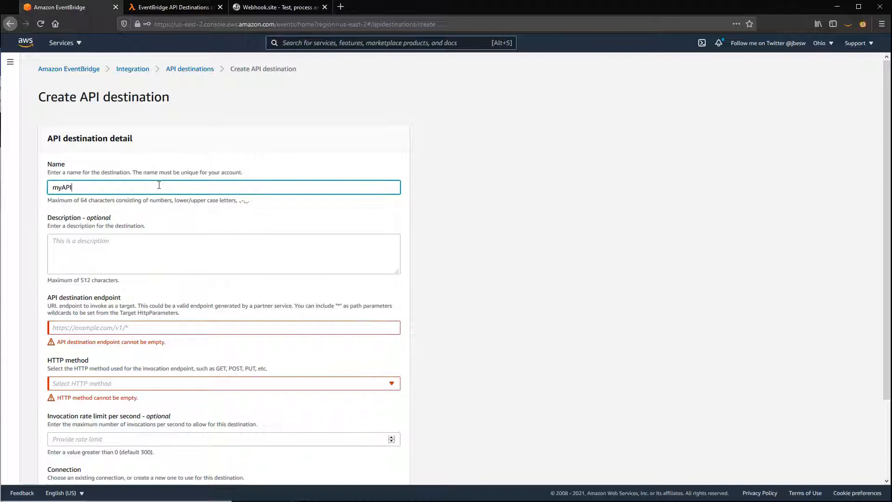
type("destination")
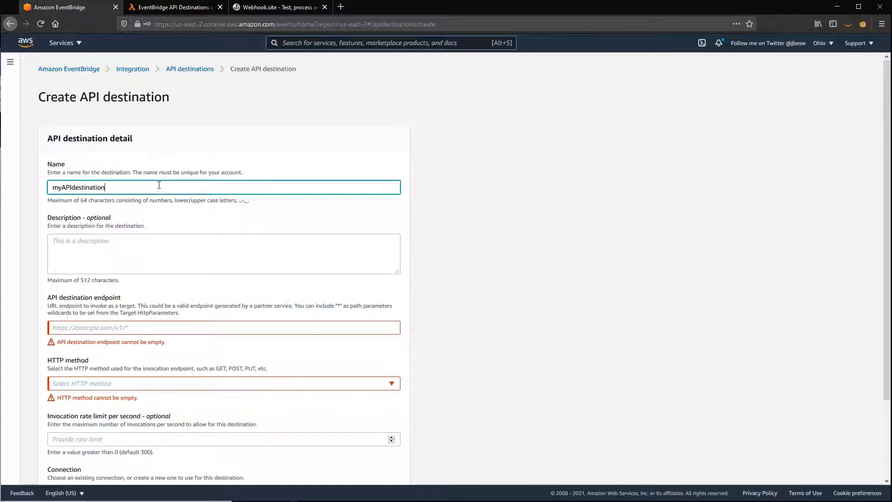
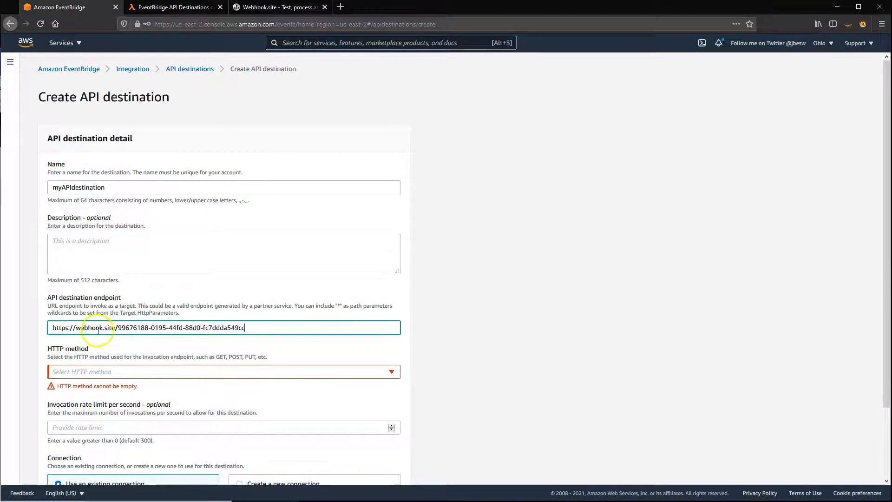
mouse_move(141, 349)
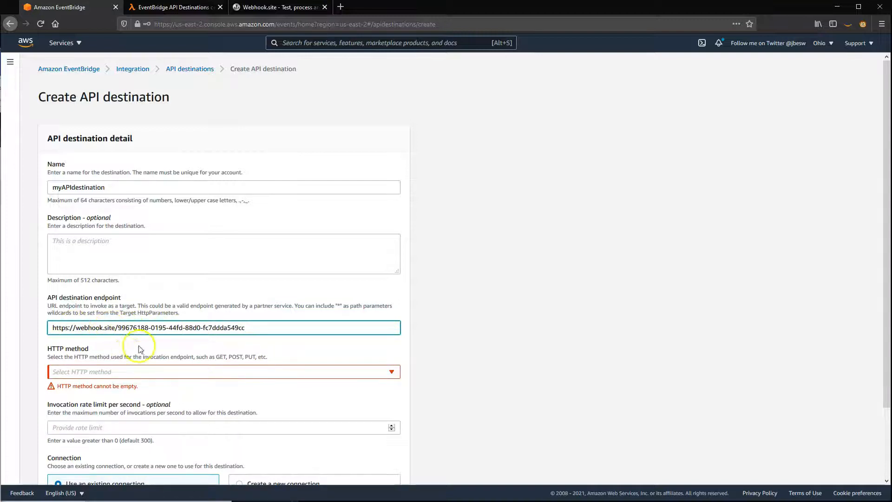
left_click(223, 372)
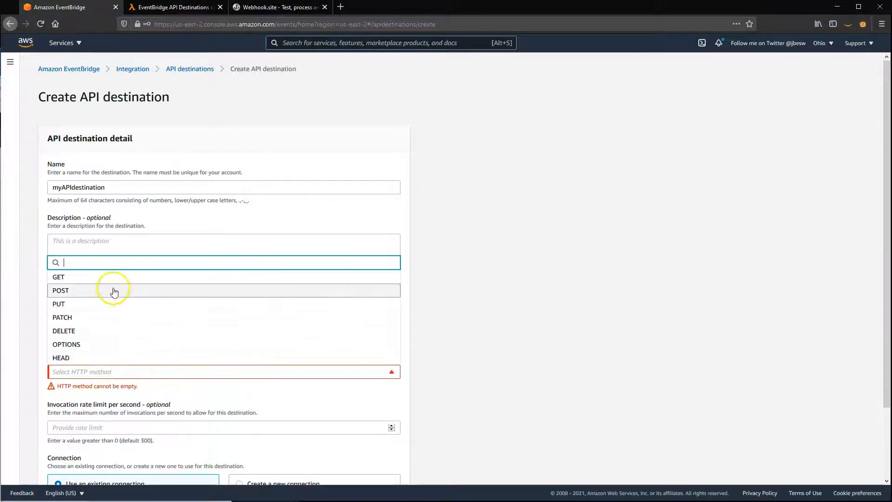
left_click(61, 290)
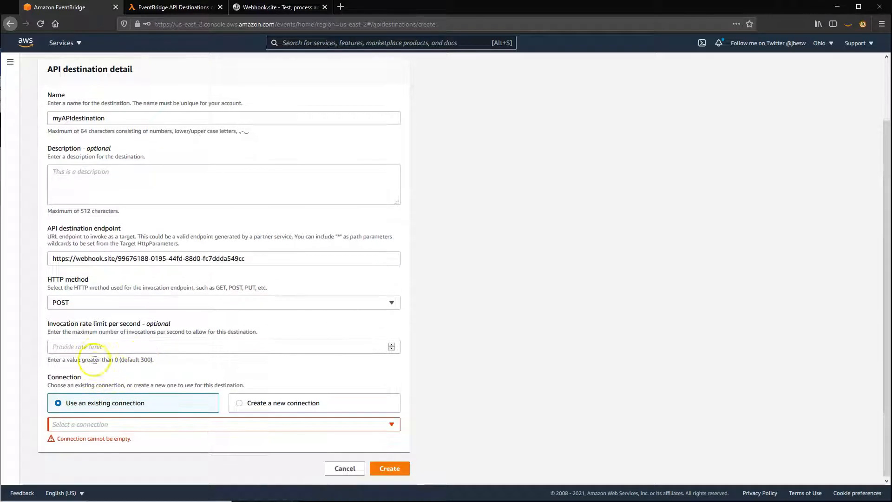
Set the rate limit to 10 invocations per second, use my-connection, and create the destination.
left_click(222, 346)
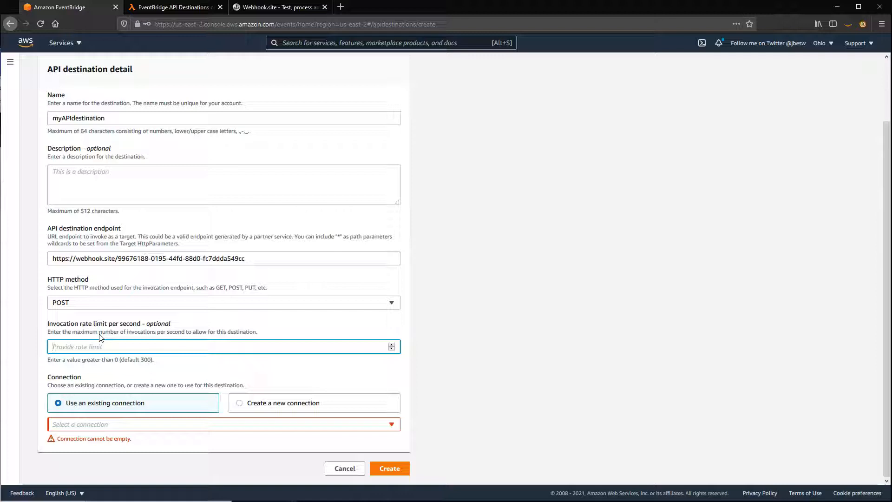
type("10")
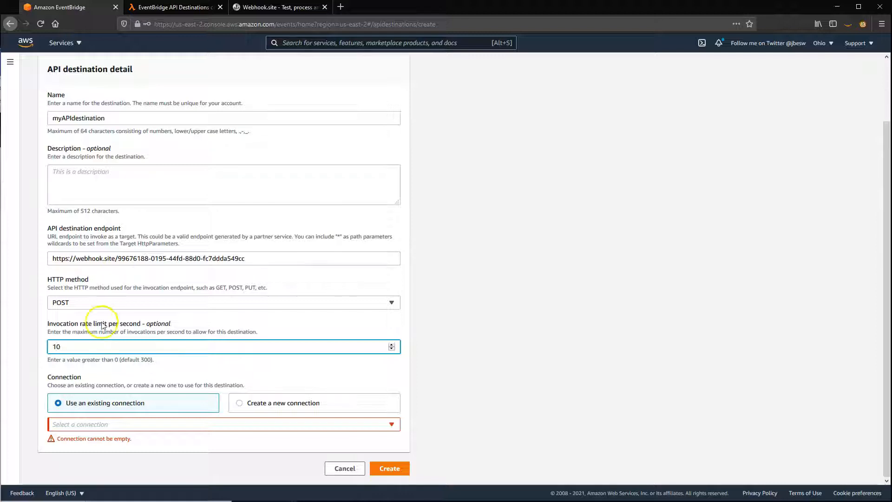
mouse_move(221, 287)
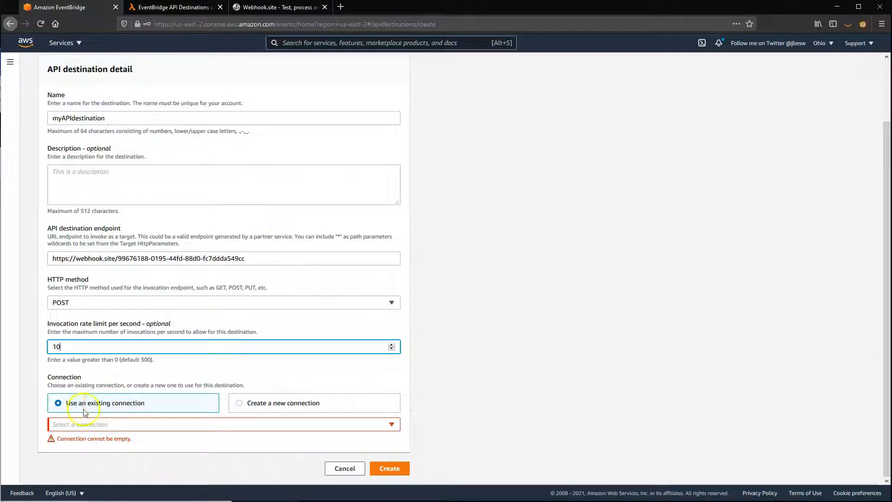
left_click(223, 424)
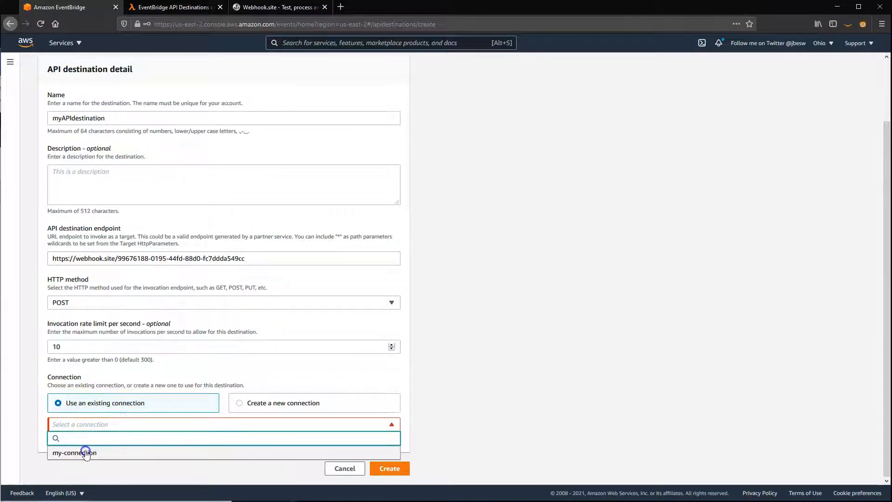
left_click(75, 453)
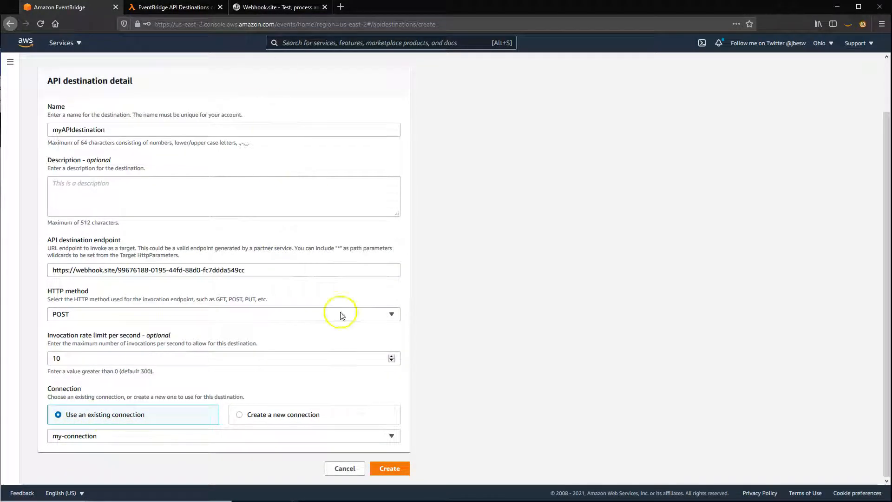
left_click(389, 468)
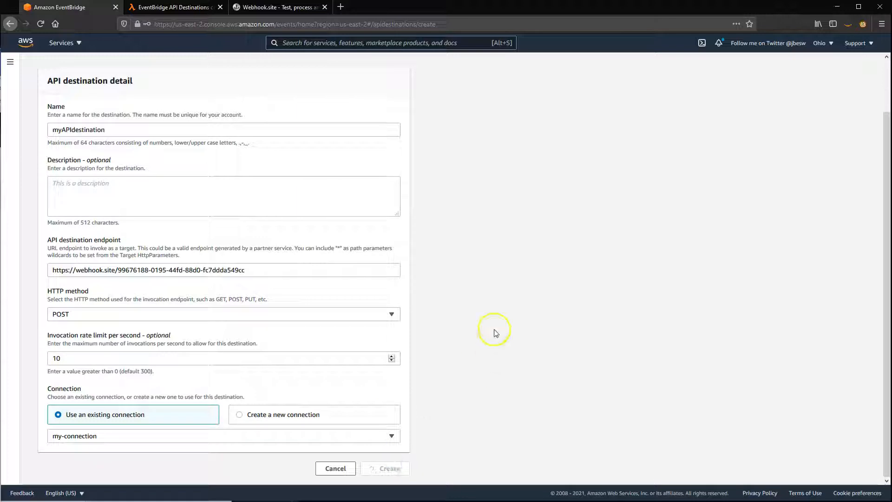
Confirm myAPIdestination is listed Active with my-connection and show the navigation panel.
left_click(385, 468)
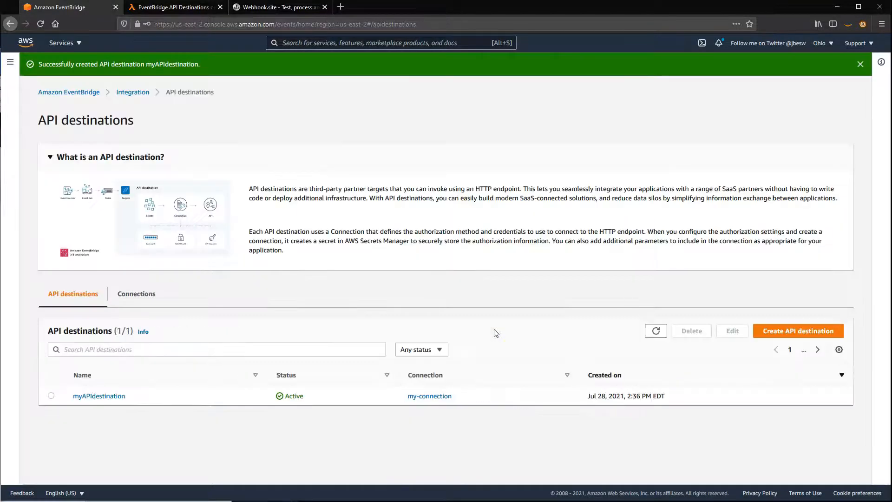
mouse_move(262, 399)
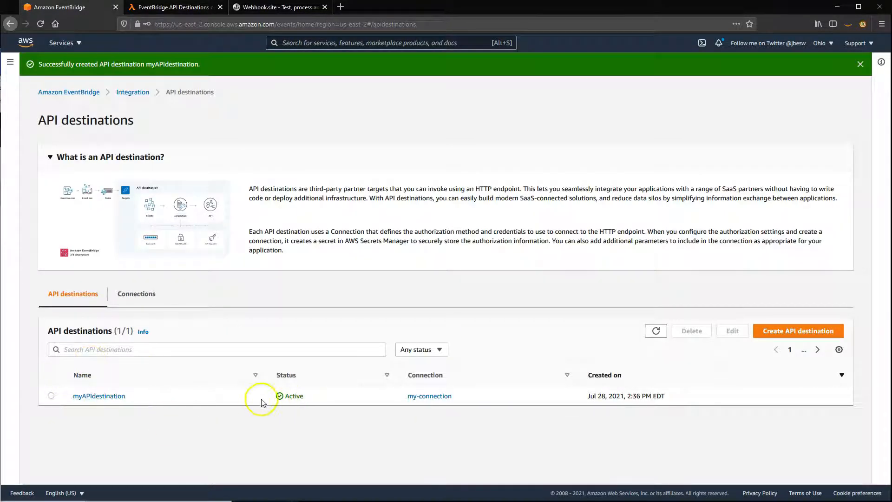
mouse_move(257, 404)
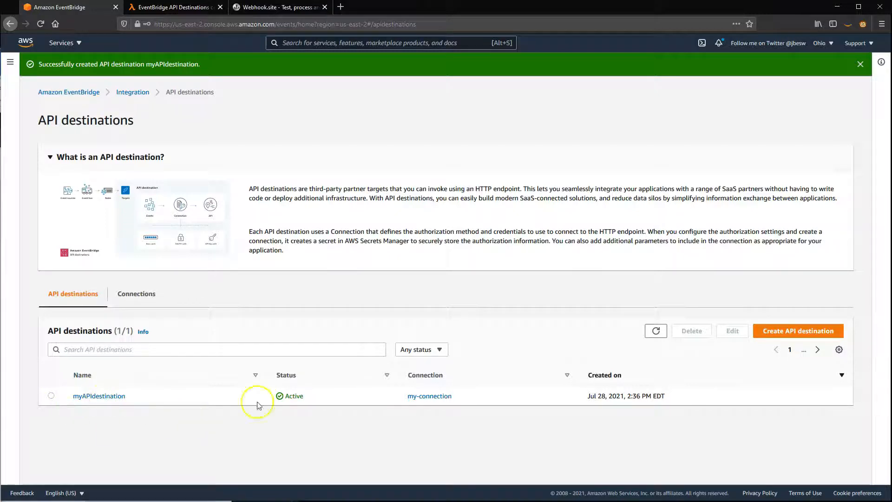
mouse_move(139, 267)
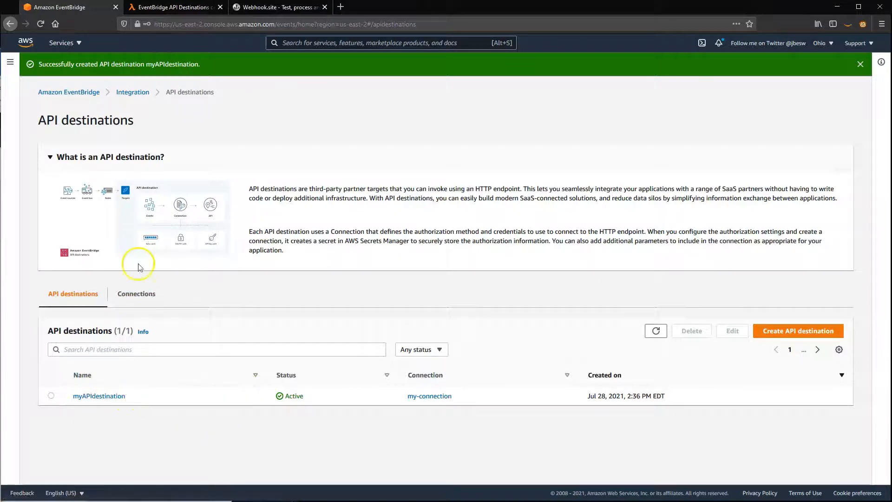
mouse_move(149, 183)
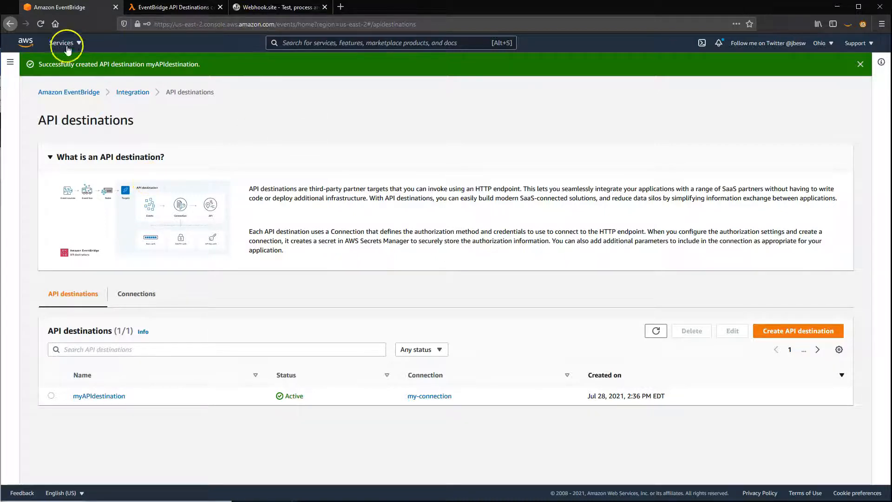
left_click(9, 61)
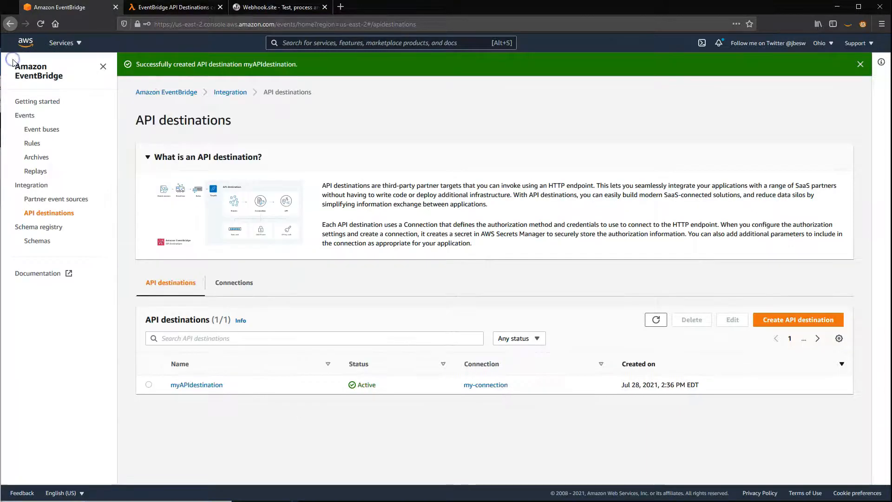
Show the Rules page filtered to the my-custom-bus event bus.
left_click(31, 143)
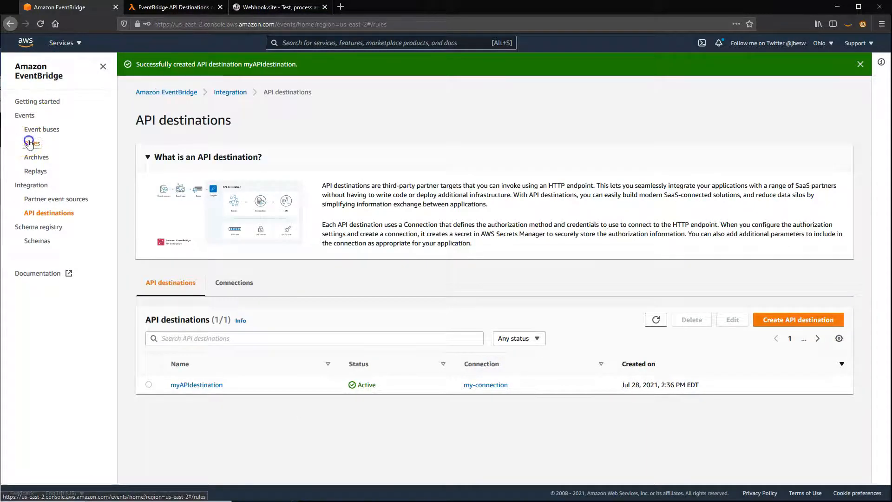
left_click(32, 143)
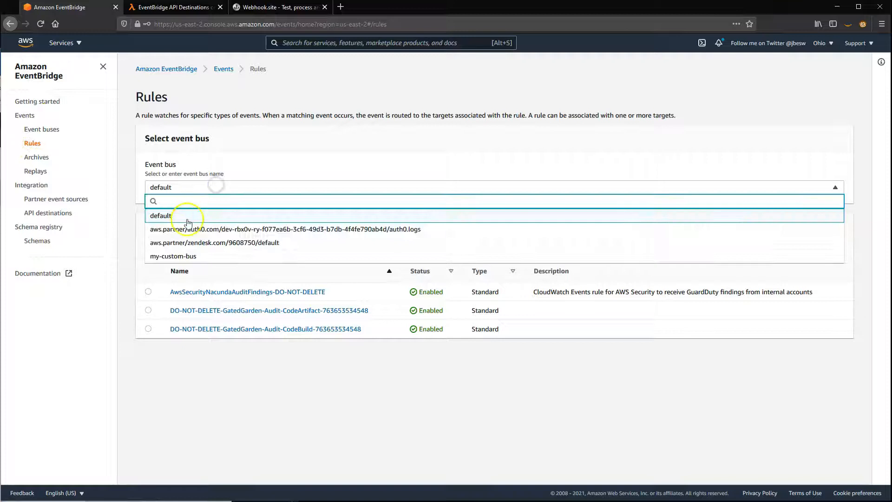
left_click(173, 257)
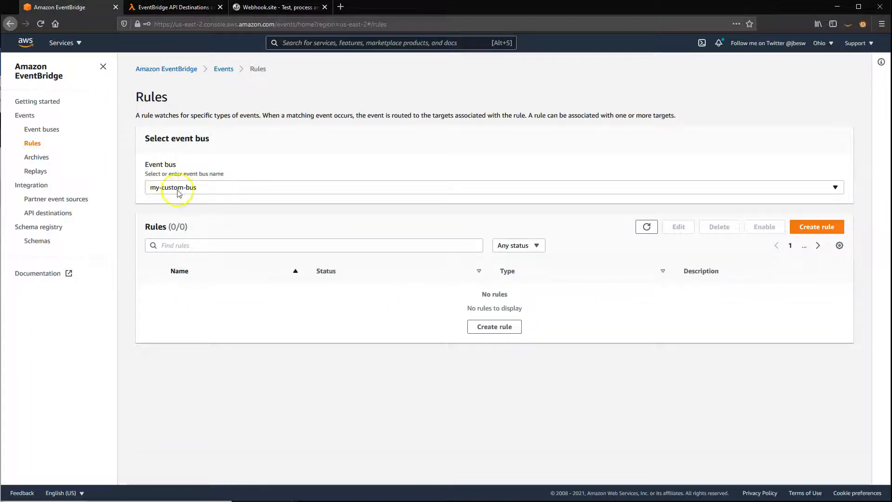
mouse_move(504, 319)
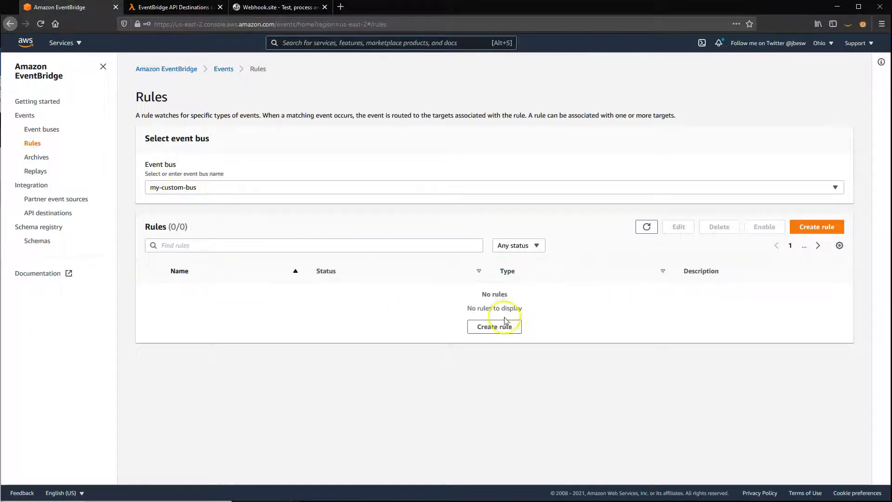
Start rule my-rule with a hand-written custom pattern {"source": ["my-custom-app"]}.
left_click(494, 327)
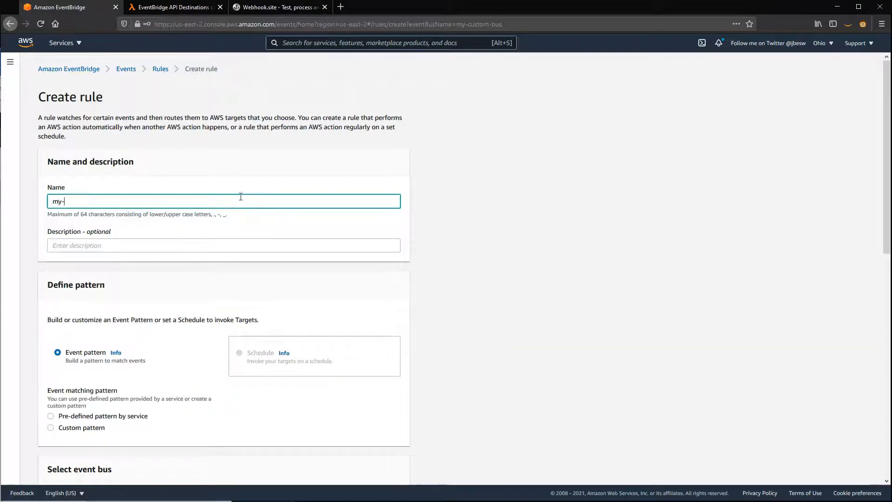
type("rule")
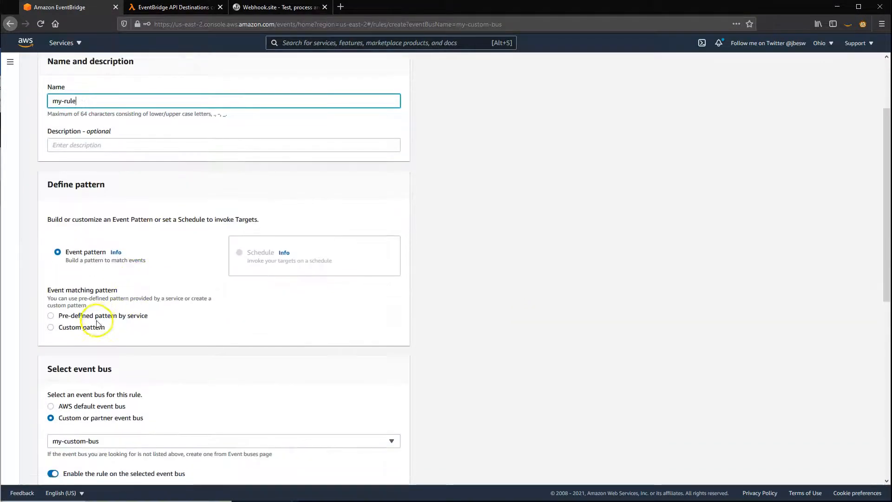
left_click(50, 326)
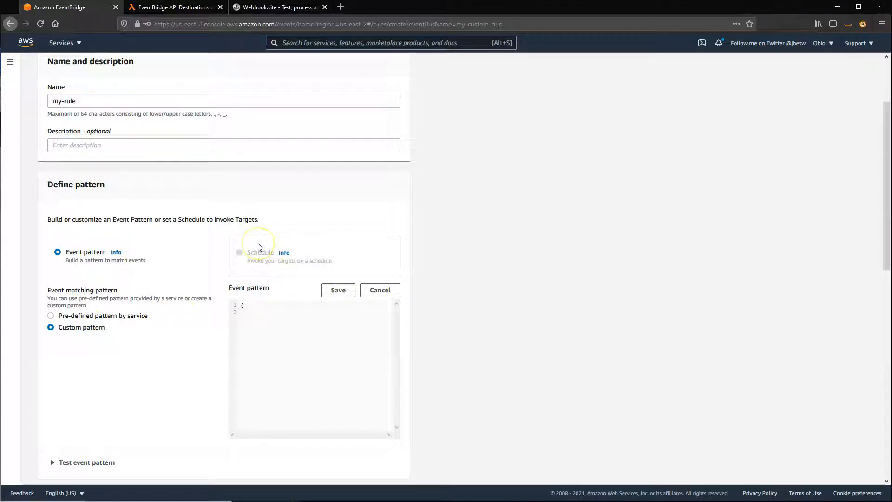
type("\"source\":")
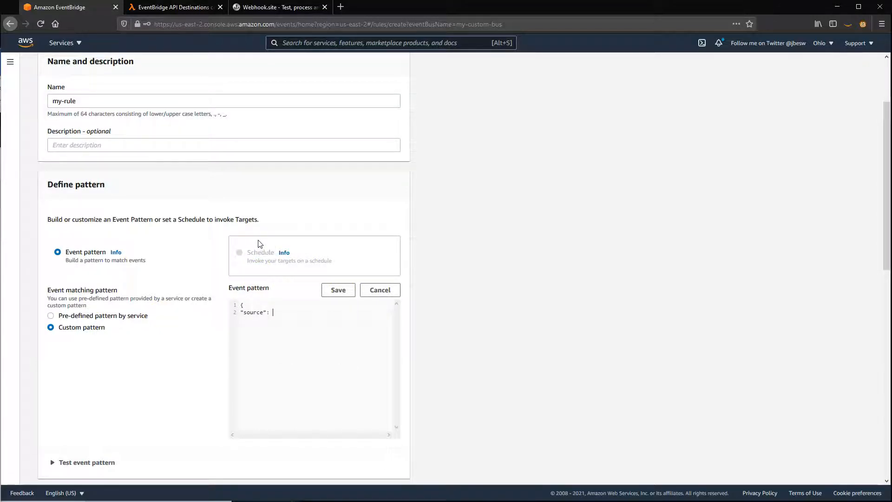
type("\"my-custome")
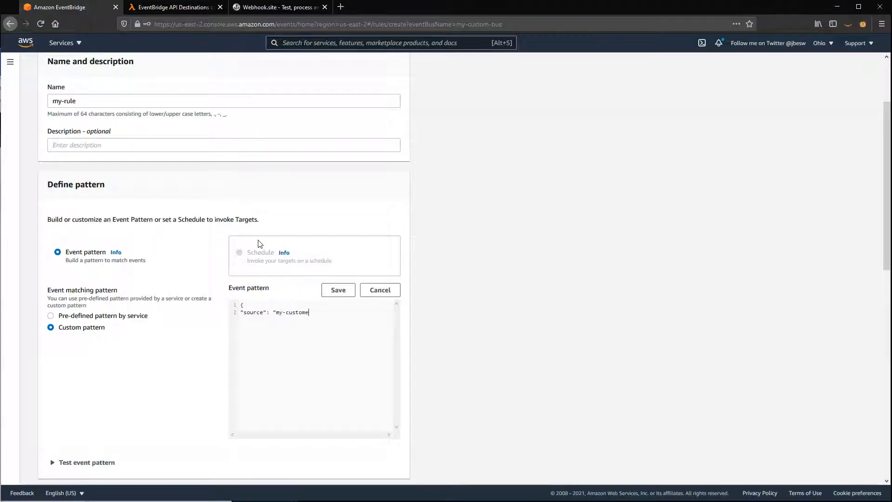
type("-app\"")
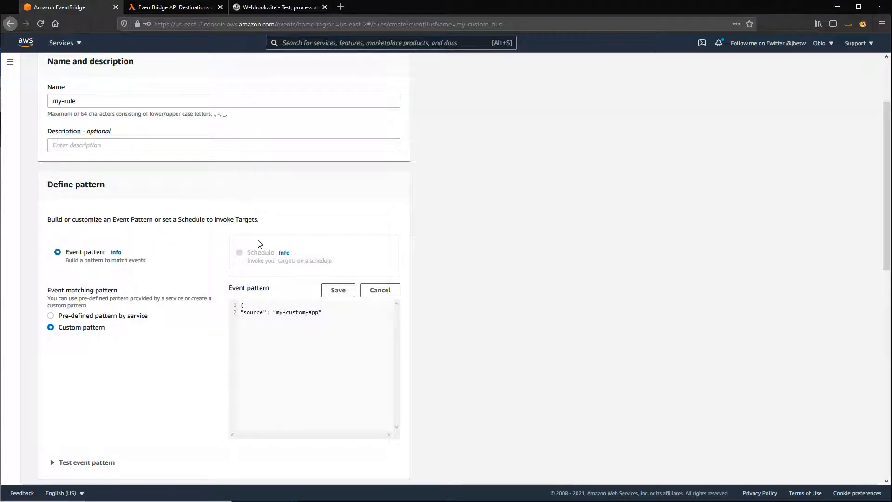
type("[")
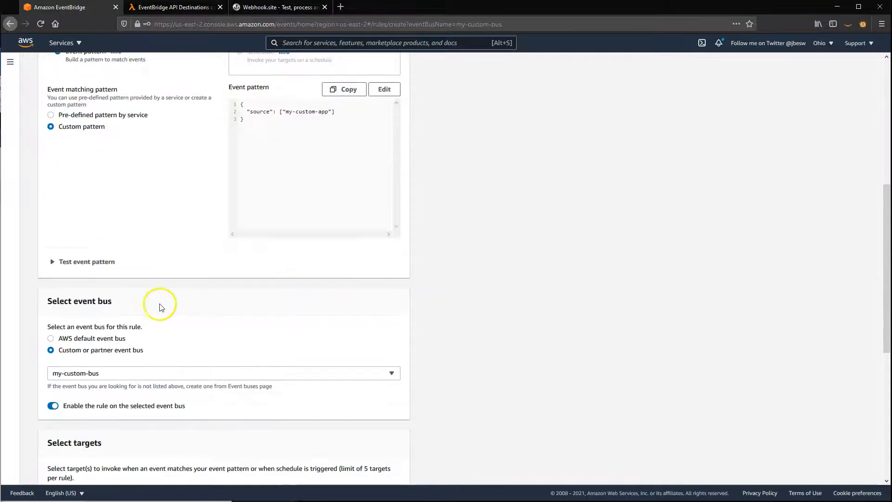
Make the rule target the existing API destination myAPIdestination.
scroll("down", 3)
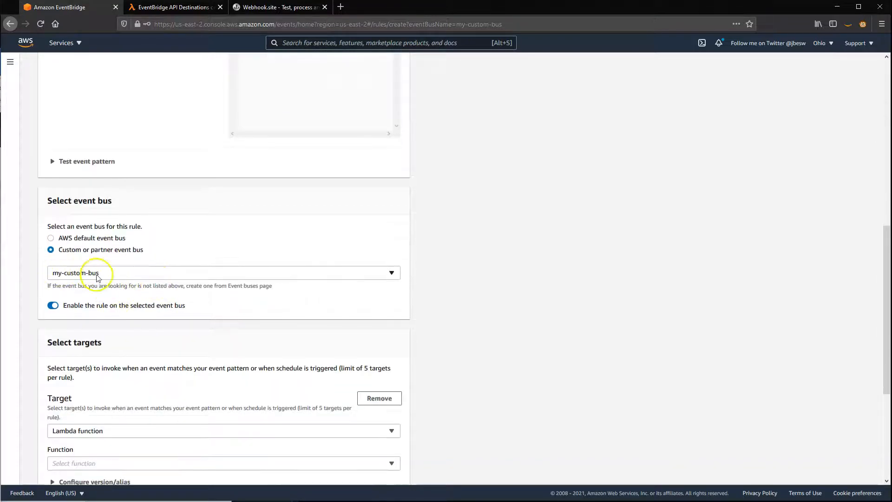
left_click(223, 430)
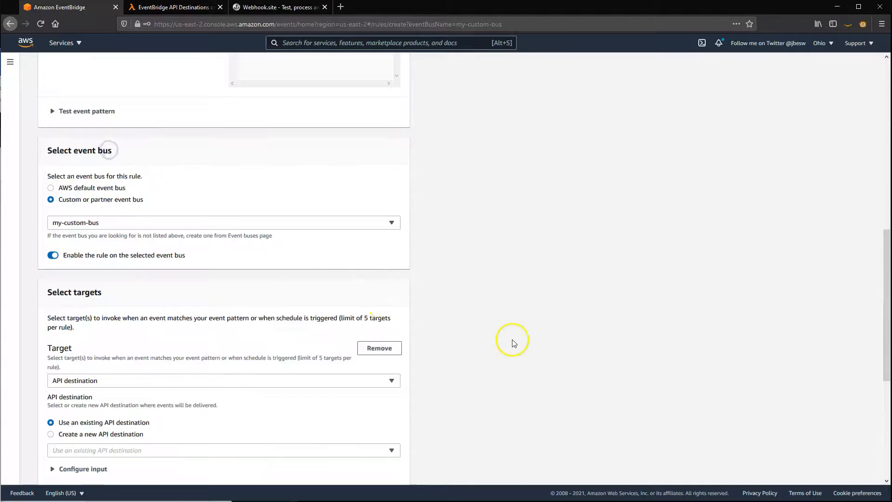
scroll("down", 3)
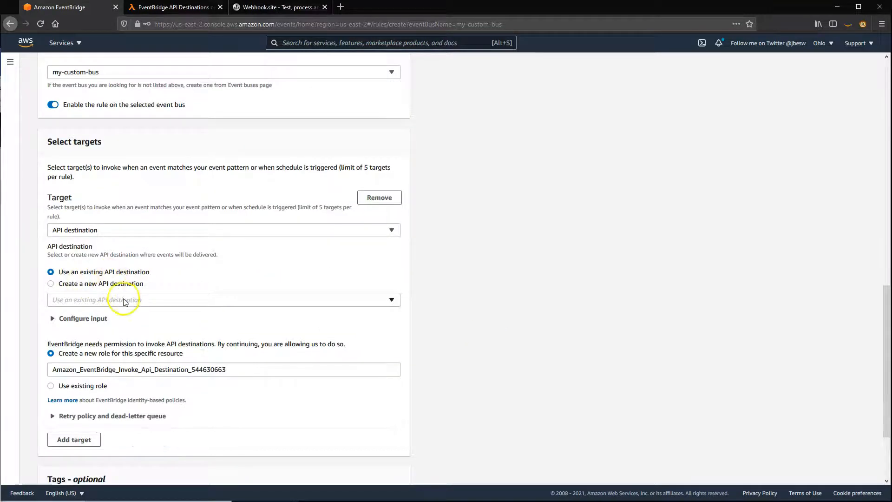
left_click(223, 299)
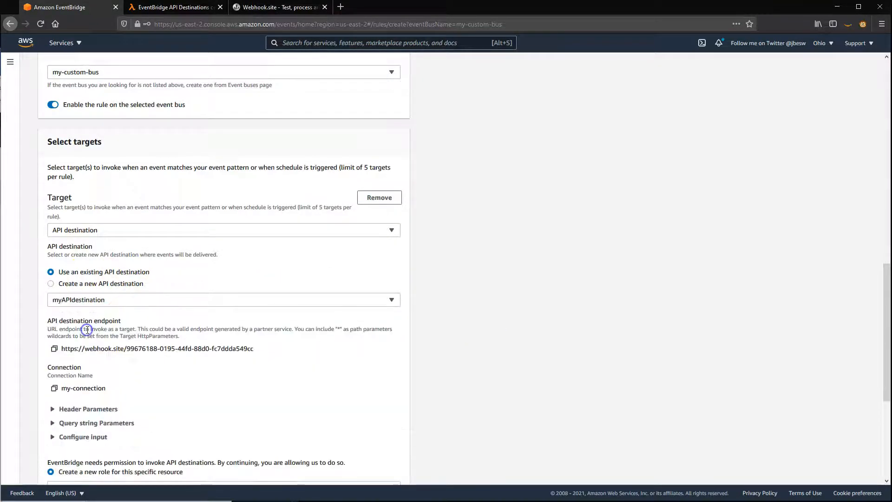
scroll("down", 3)
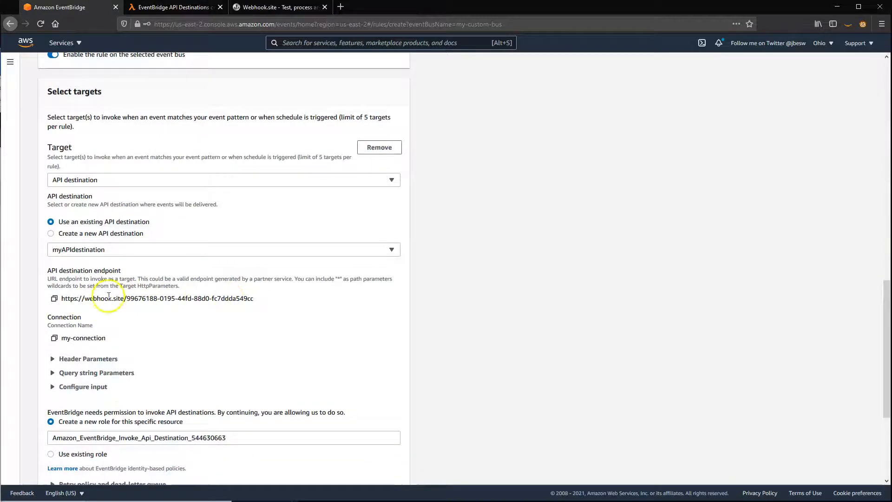
mouse_move(97, 277)
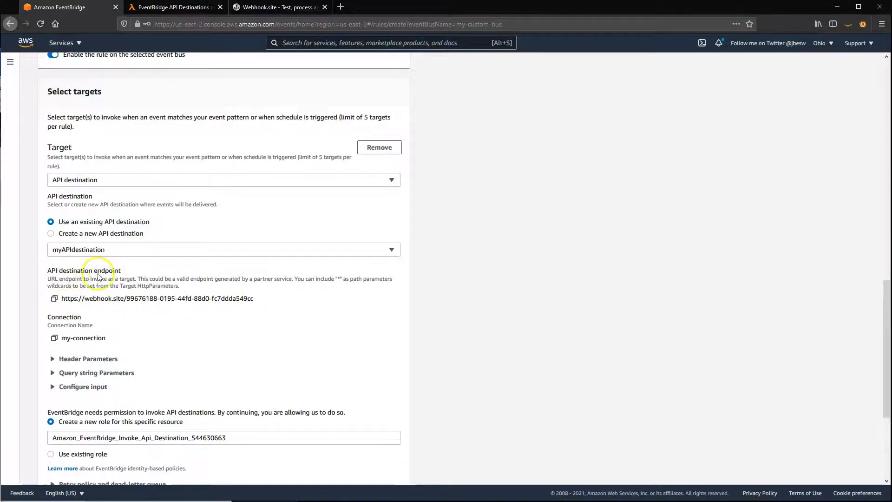
mouse_move(96, 339)
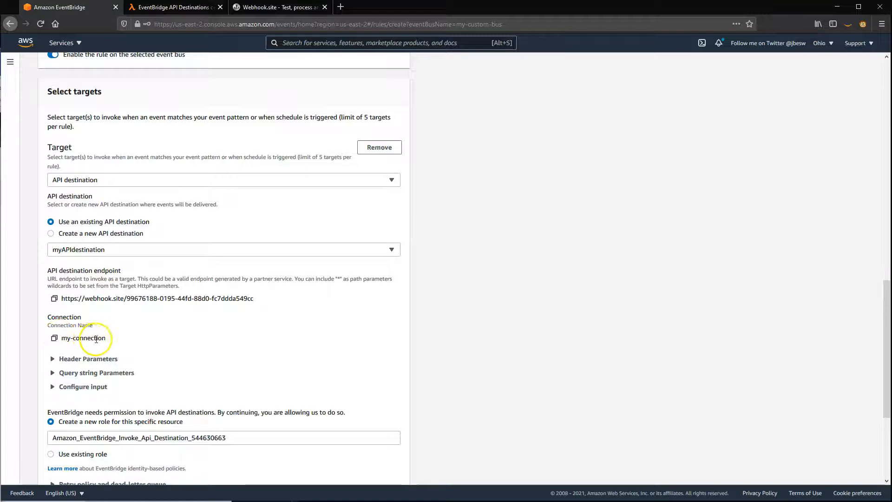
scroll("down", 3)
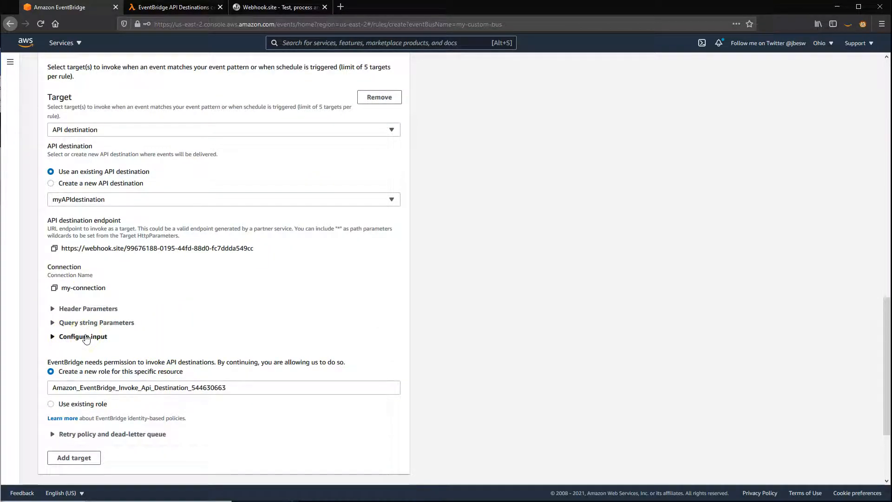
mouse_move(220, 291)
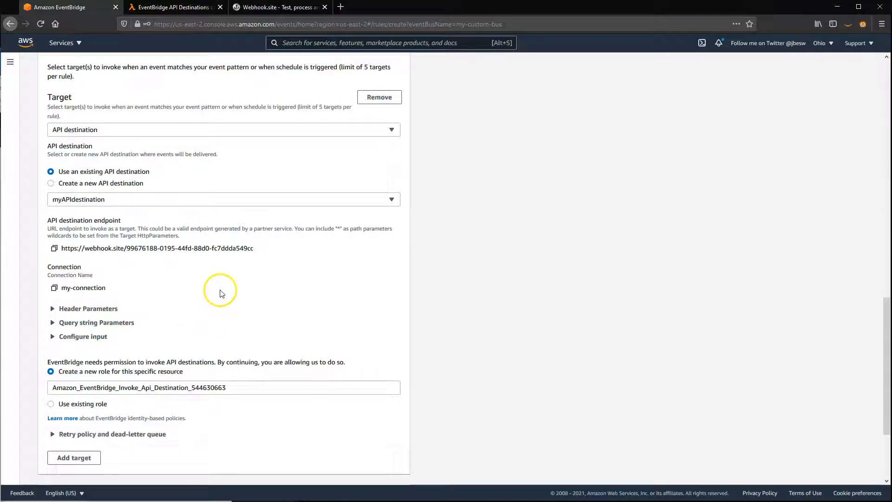
mouse_move(183, 296)
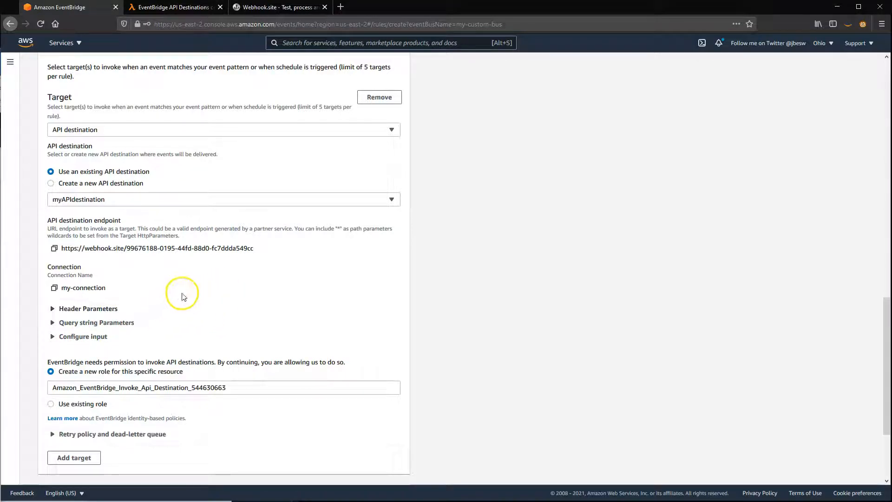
mouse_move(183, 291)
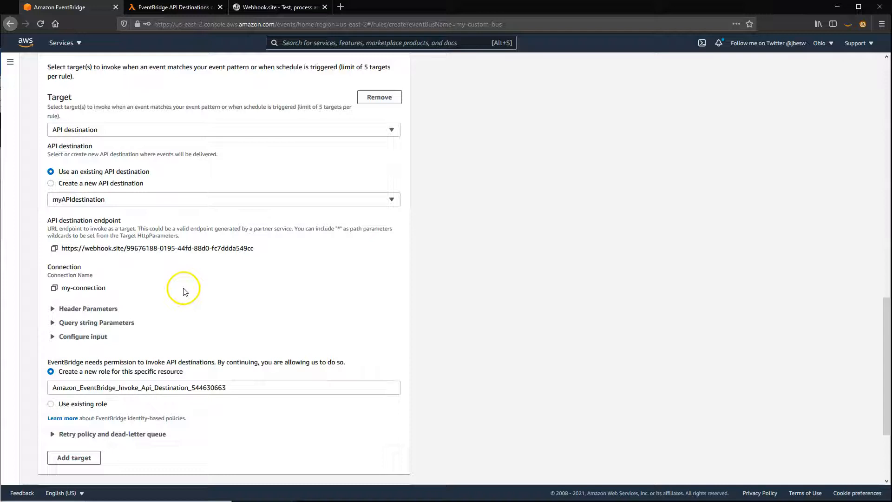
mouse_move(167, 295)
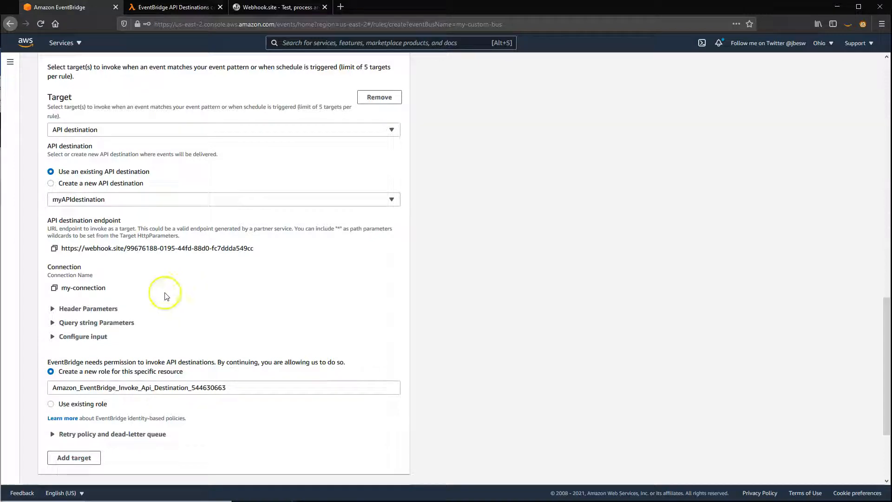
mouse_move(168, 168)
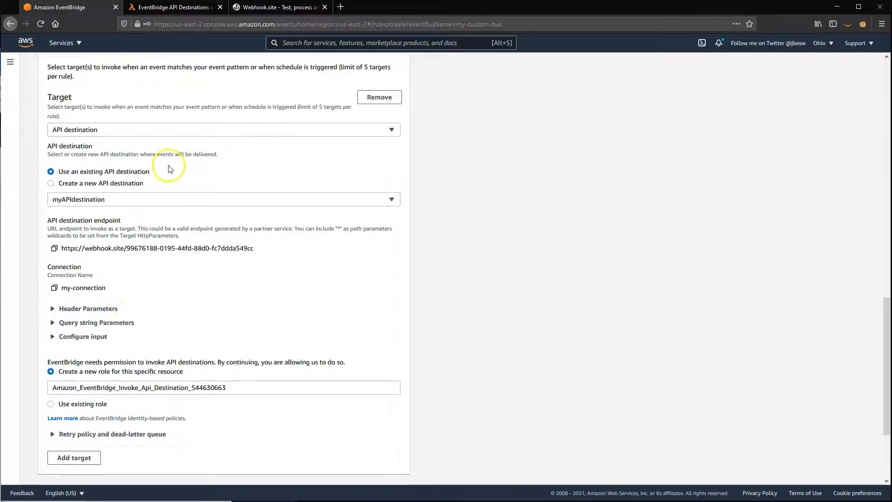
mouse_move(150, 290)
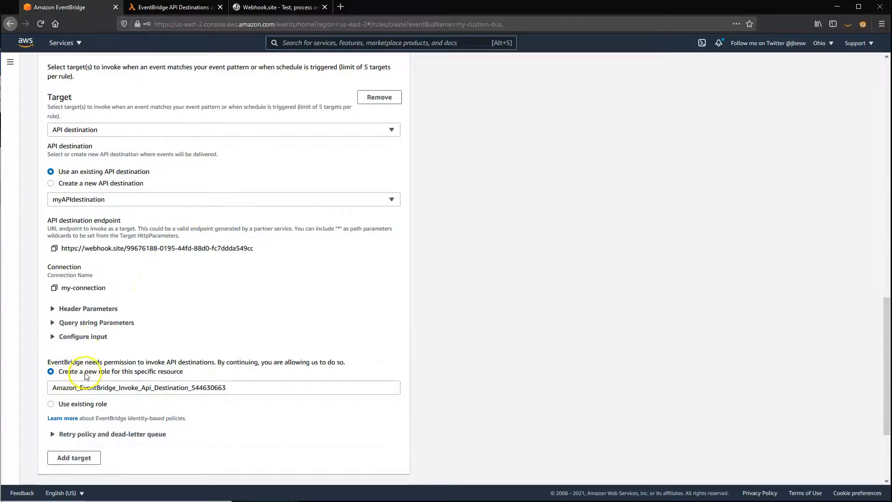
mouse_move(182, 375)
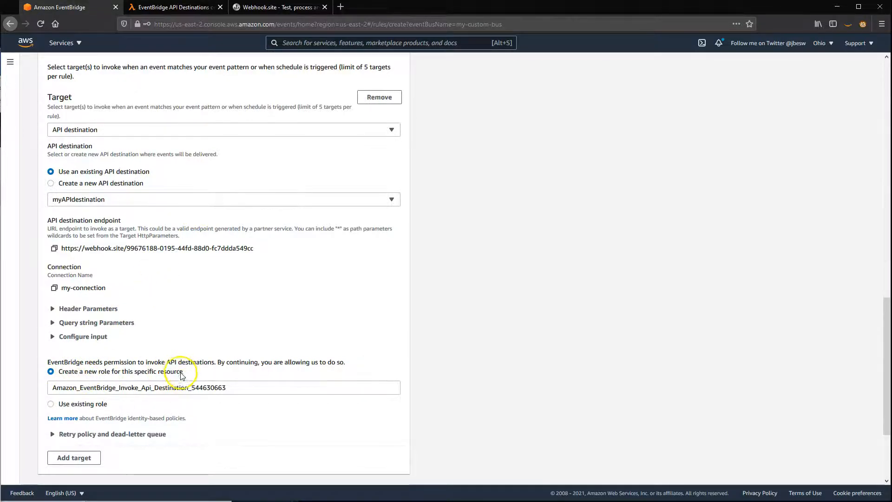
mouse_move(326, 344)
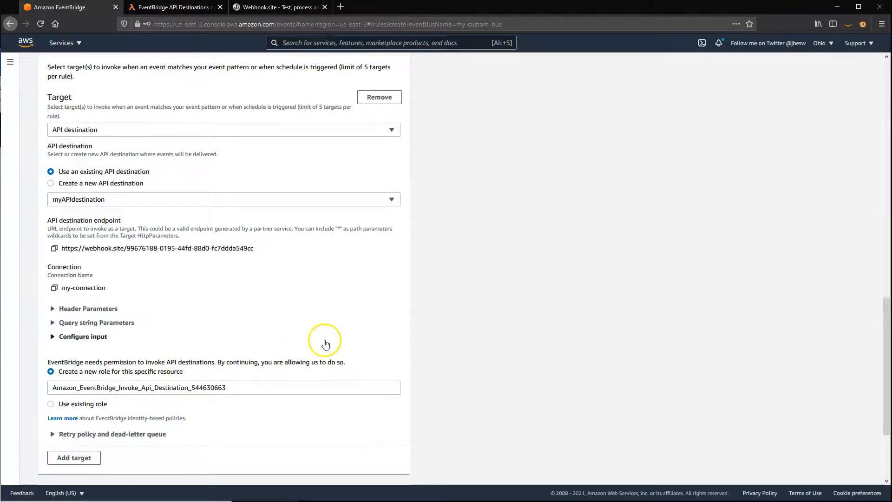
Create my-rule and review its details, including the my-custom-app source pattern.
scroll("down", 3)
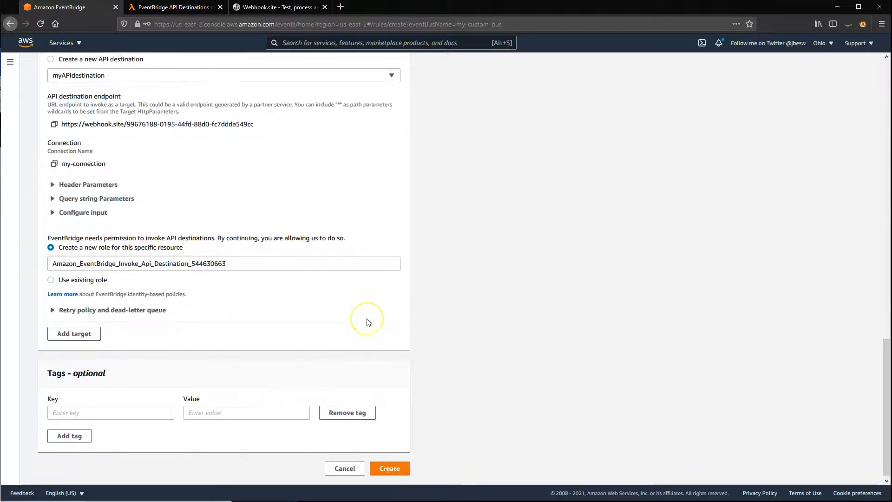
scroll("up", 3)
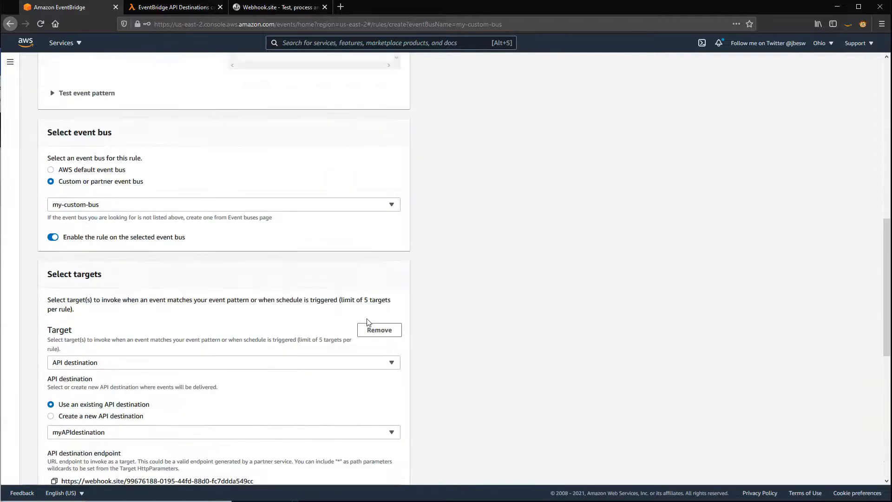
scroll("down", 3)
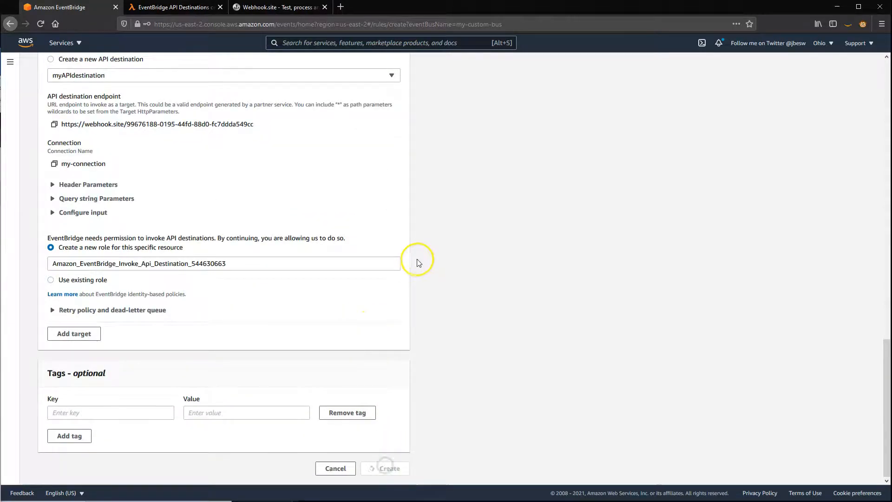
left_click(384, 468)
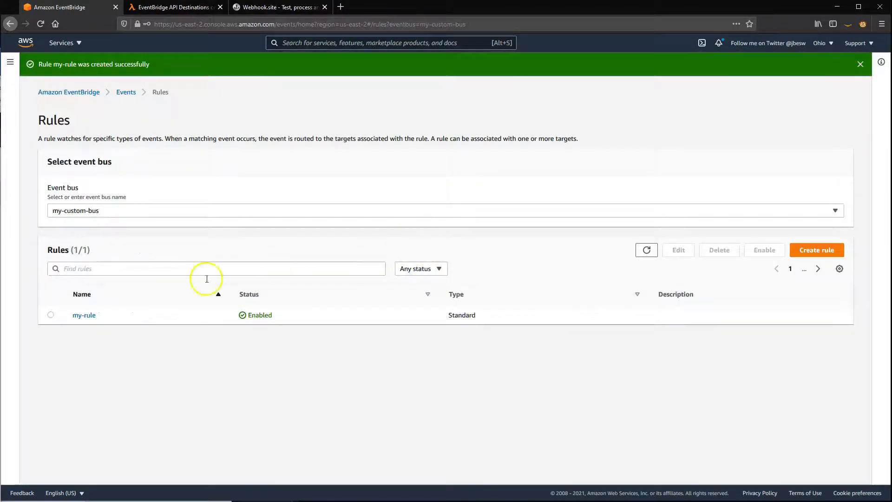
left_click(84, 315)
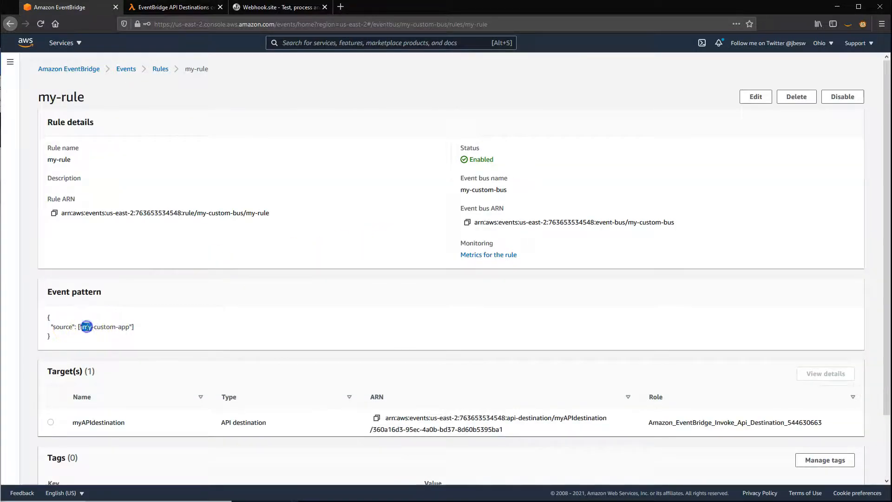
double_click(105, 326)
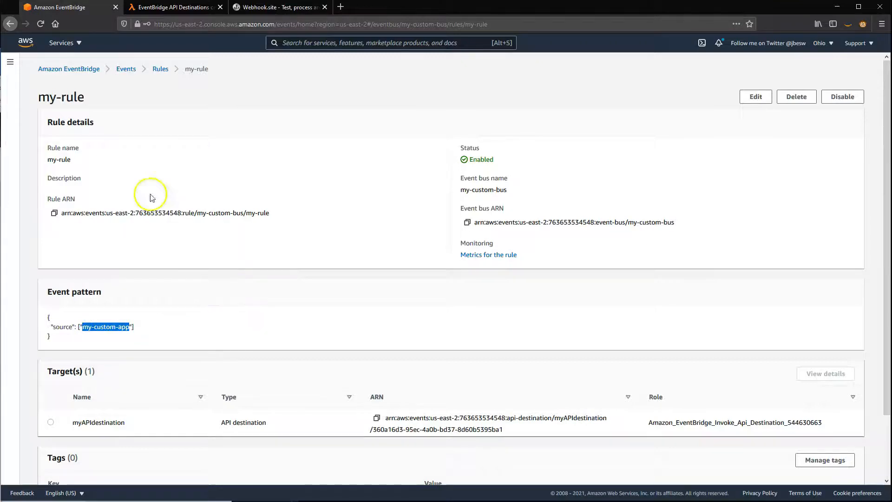
left_click(9, 61)
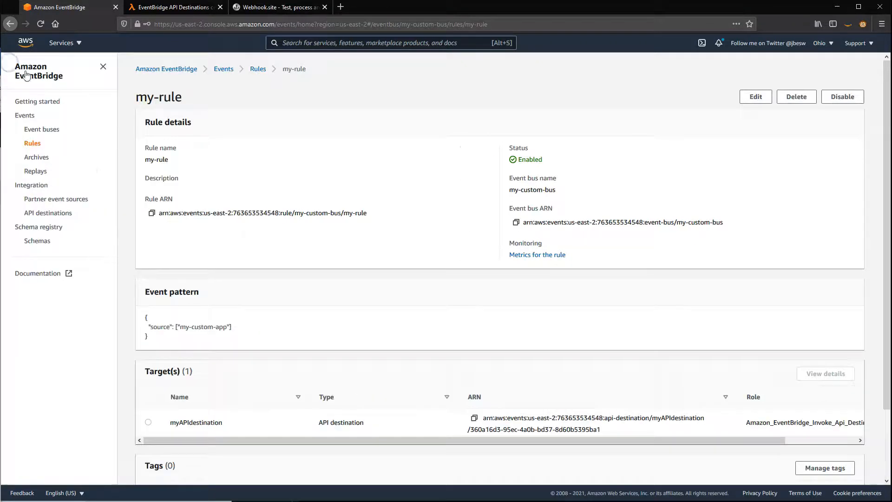
mouse_move(42, 129)
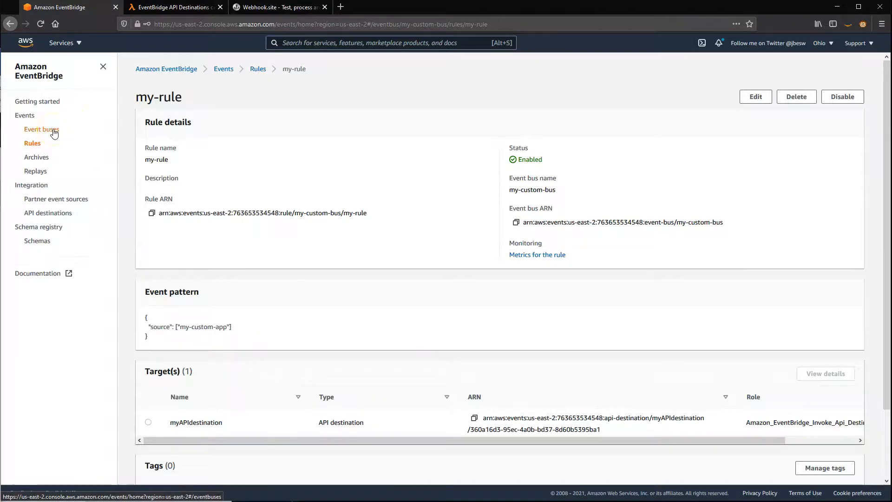
Start a test event on my-custom-bus with source my-custom-app.
left_click(42, 129)
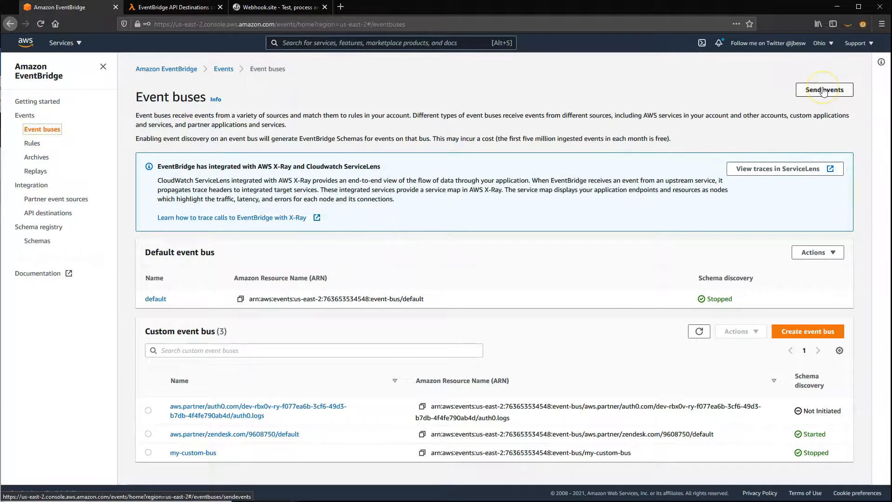
left_click(823, 89)
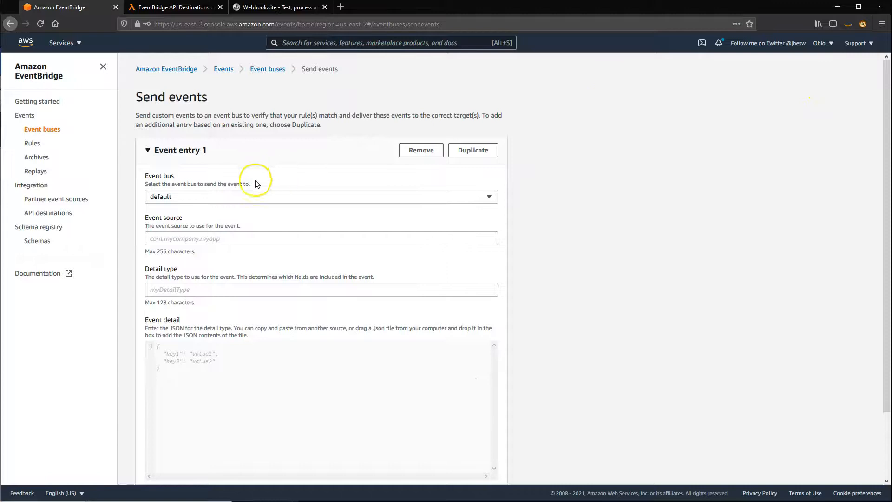
left_click(321, 196)
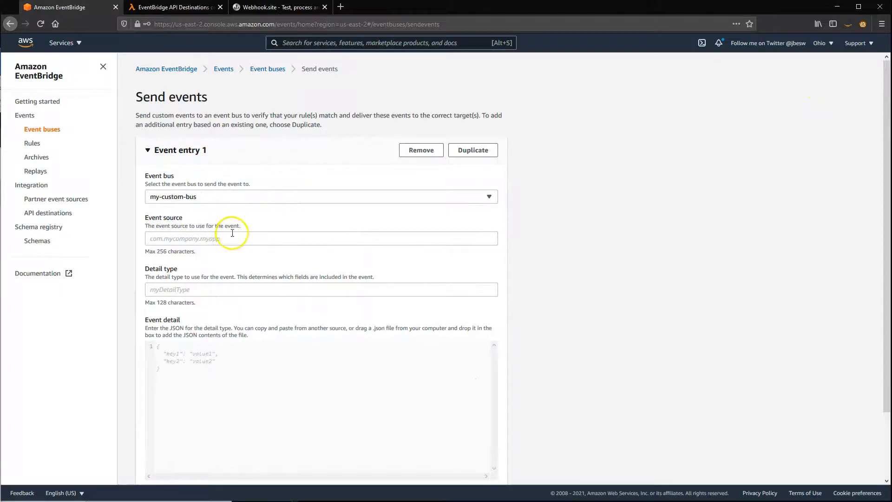
type("my-custom-app")
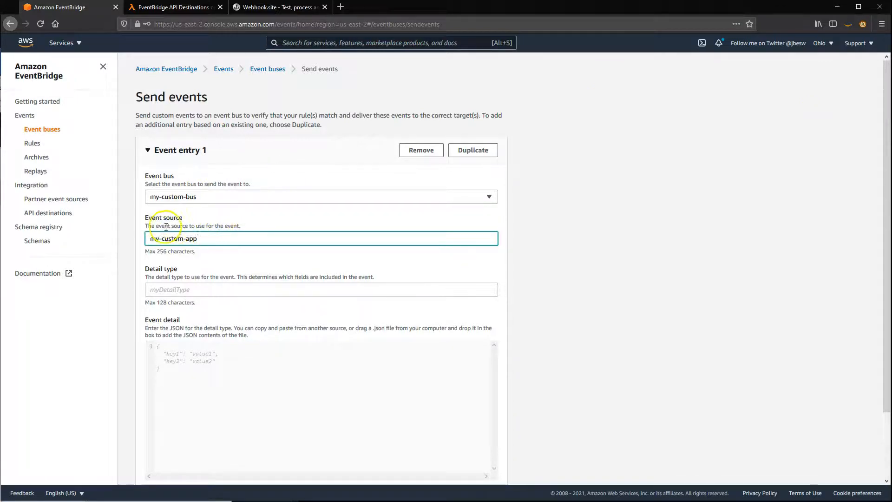
mouse_move(210, 185)
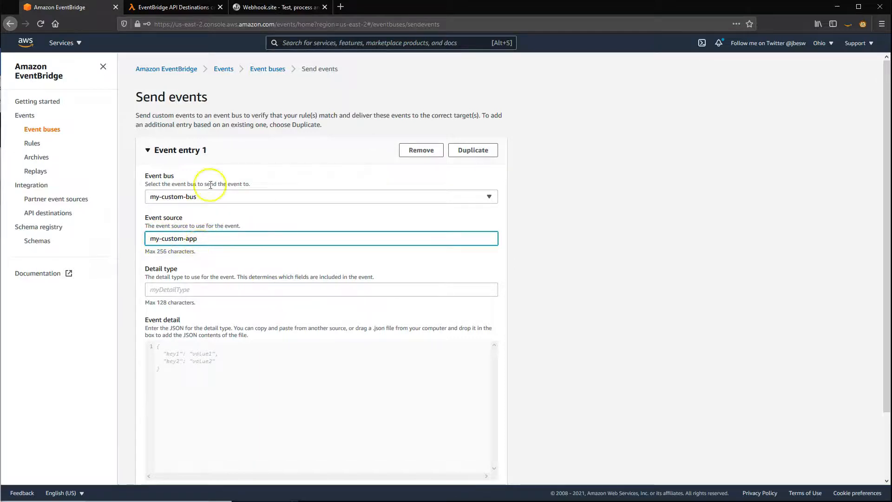
mouse_move(197, 290)
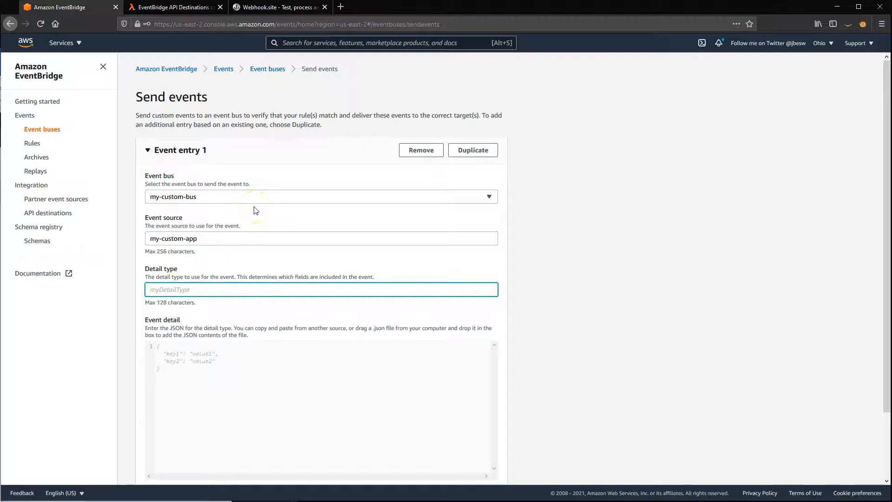
Add detail type my-detail-type and detail {"message": "Hello world!"}.
type("my-detail-type")
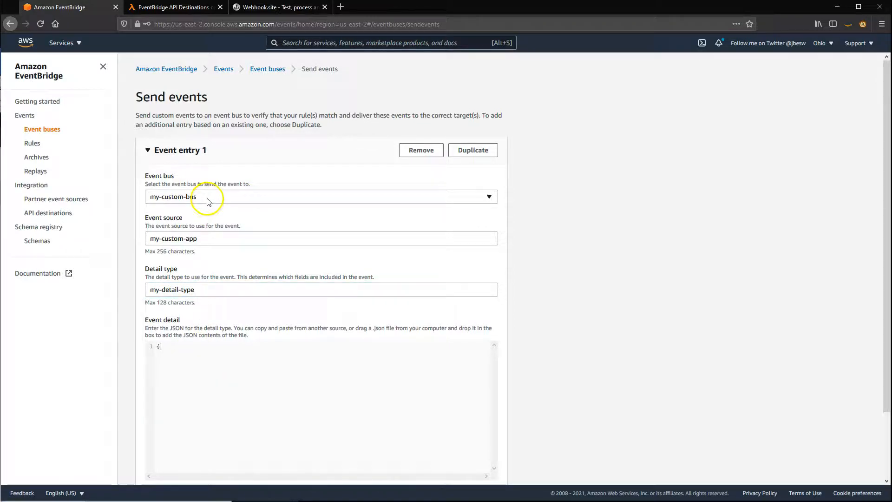
type("{")
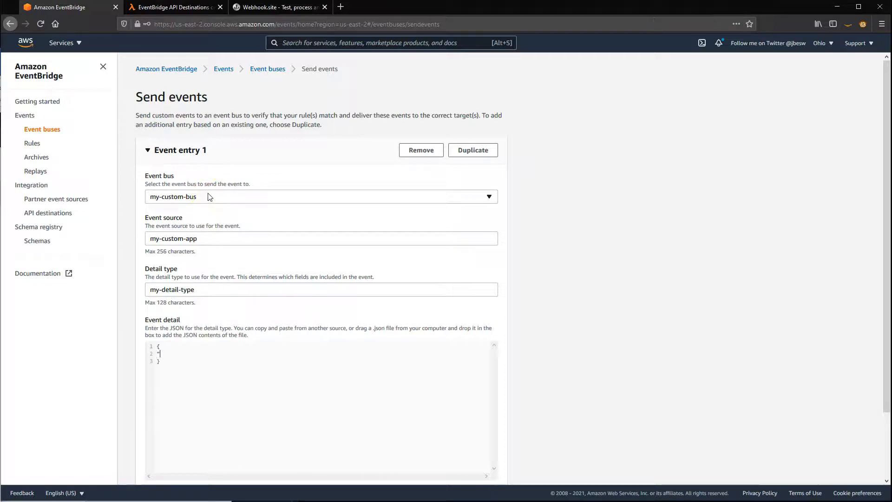
type("\"message\": \"Hello world!")
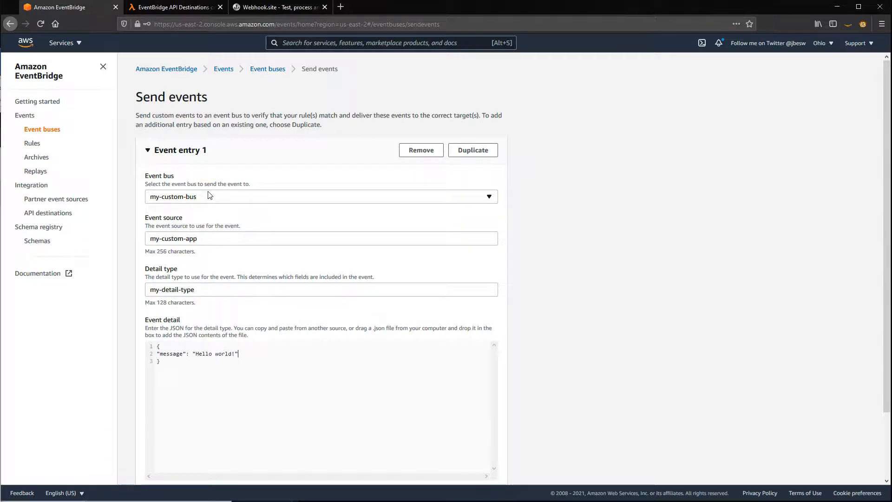
scroll("down", 3)
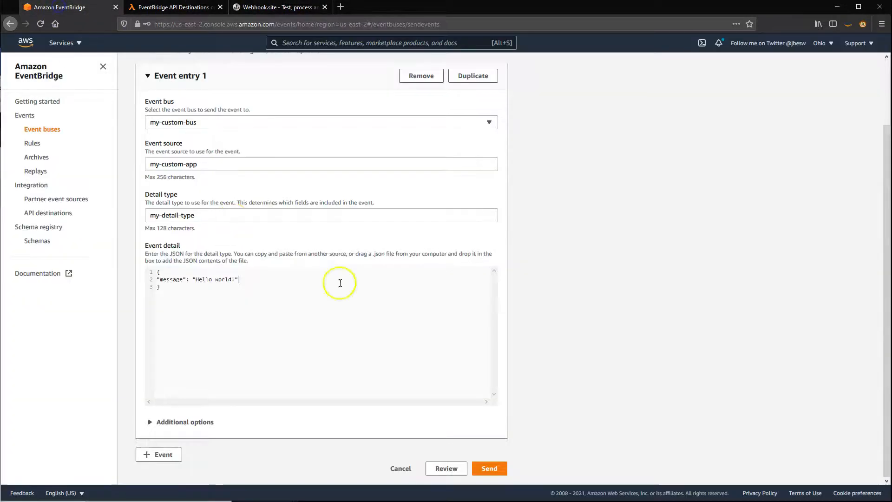
Send the event and check the Webhook.site POST shows Hello world! with apikey header APIvalue.
left_click(488, 468)
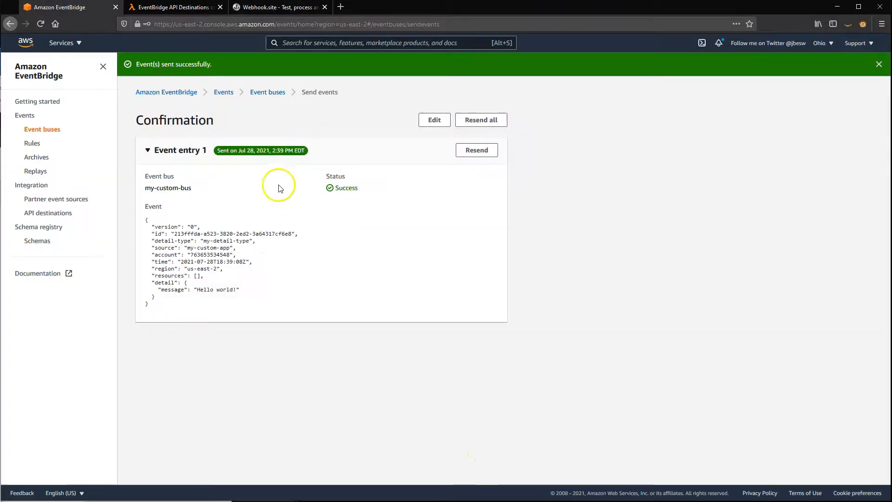
left_click(278, 7)
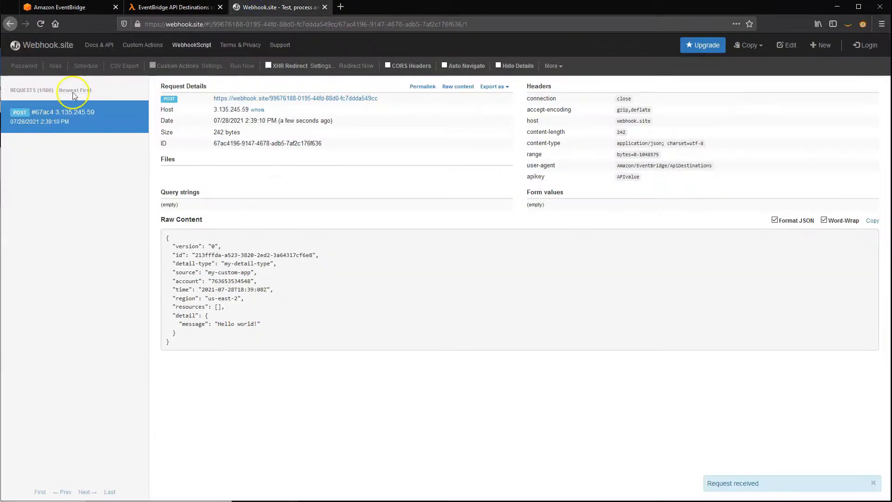
mouse_move(284, 239)
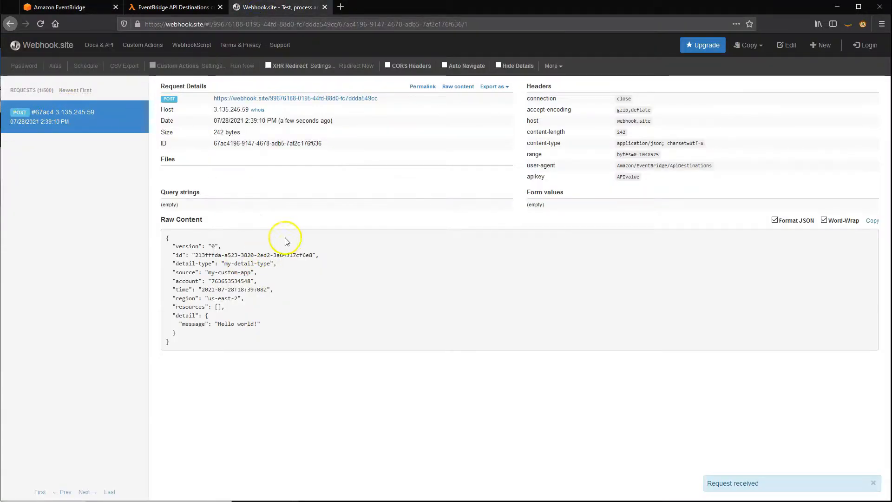
mouse_move(221, 270)
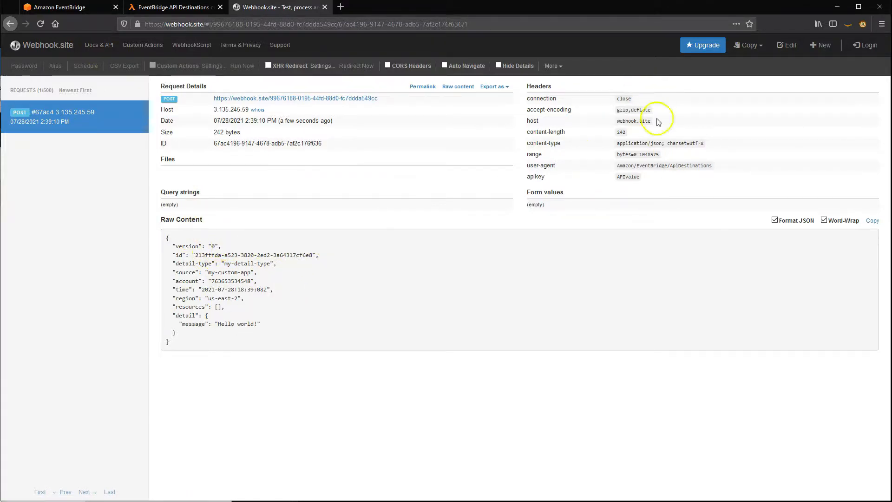
mouse_move(541, 177)
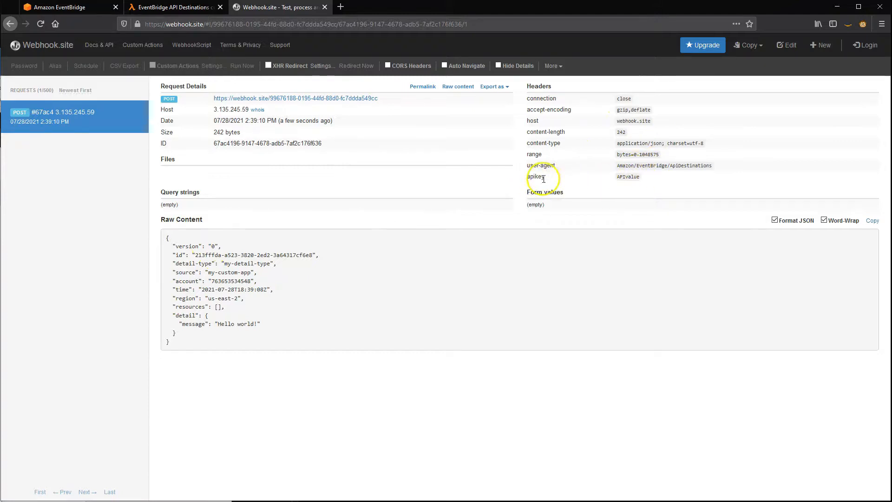
double_click(628, 176)
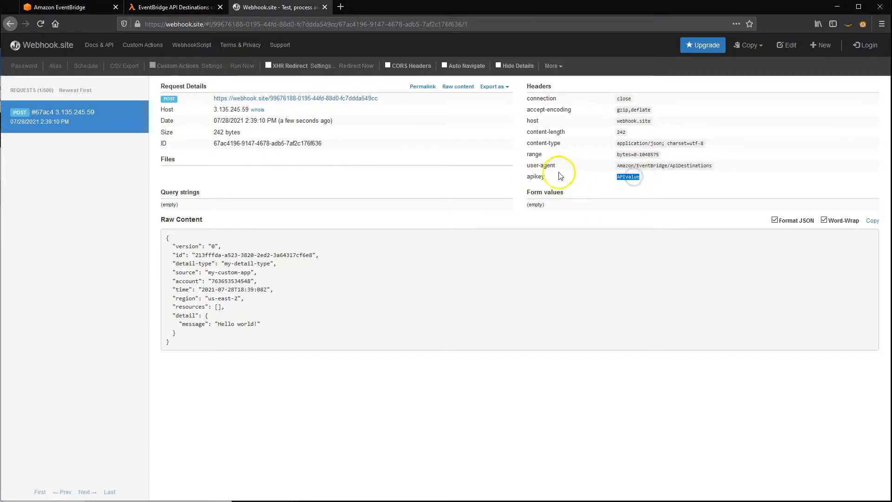
mouse_move(470, 151)
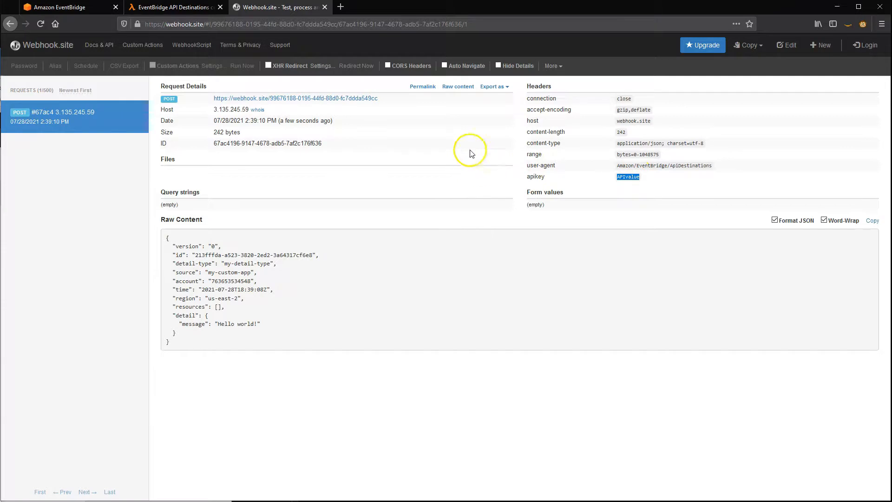
mouse_move(309, 123)
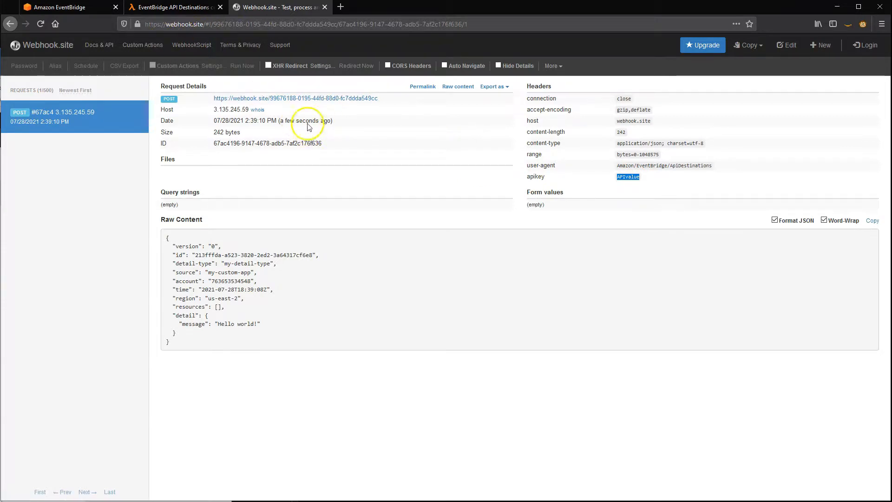
mouse_move(384, 72)
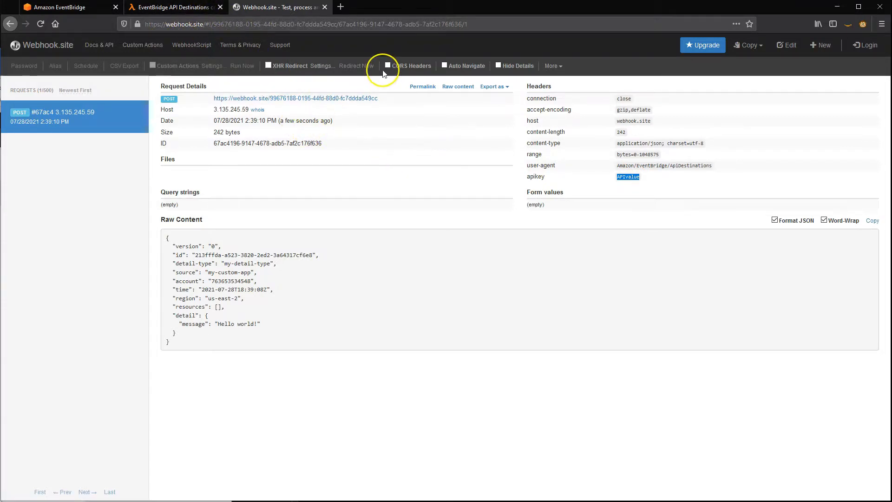
mouse_move(382, 73)
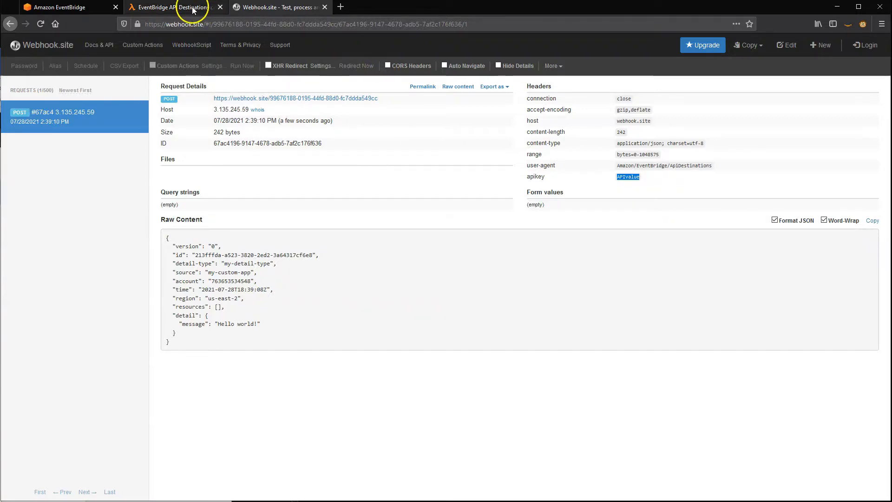
Scroll through the API Destinations pattern's deploy, testing, cleanup steps and SAM template.
left_click(171, 7)
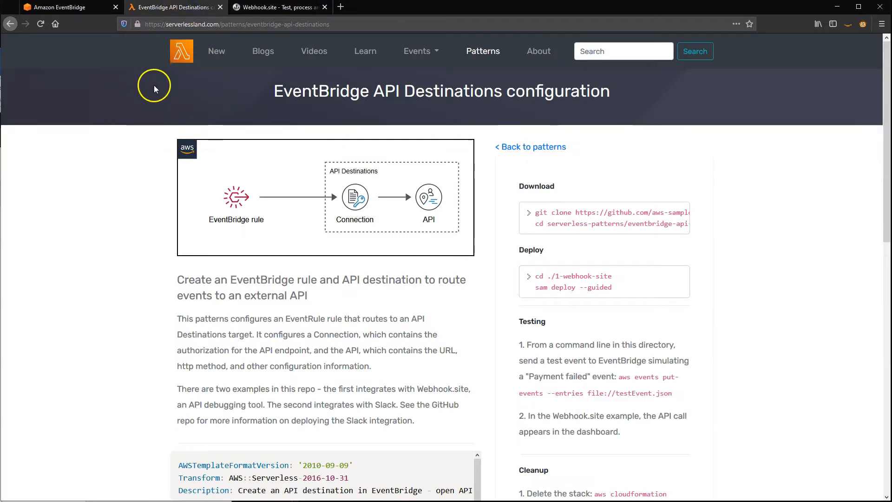
mouse_move(420, 217)
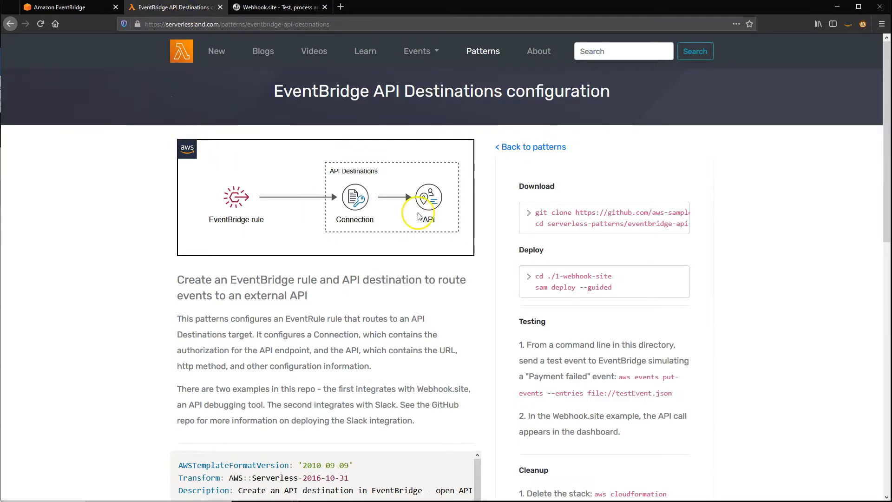
scroll("down", 3)
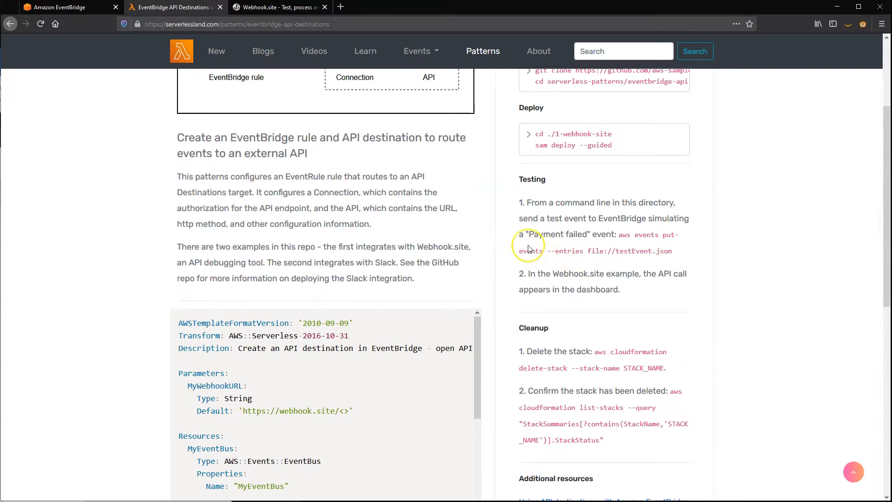
mouse_move(492, 256)
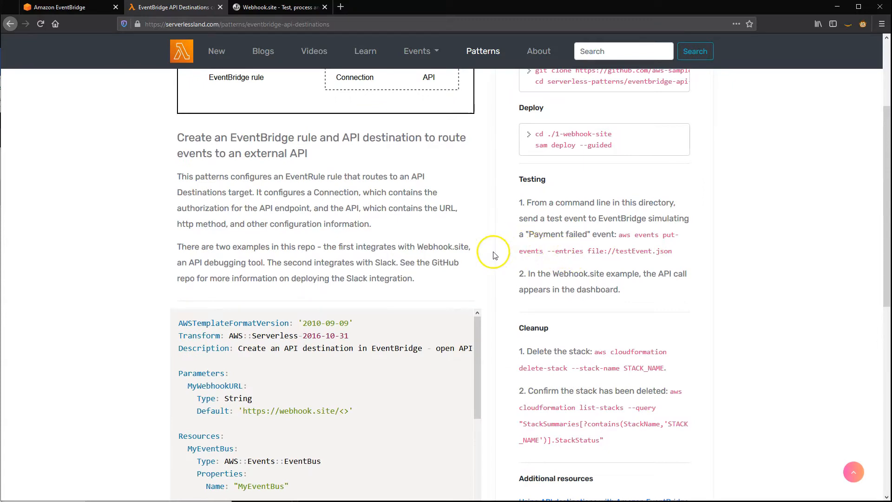
scroll("down", 3)
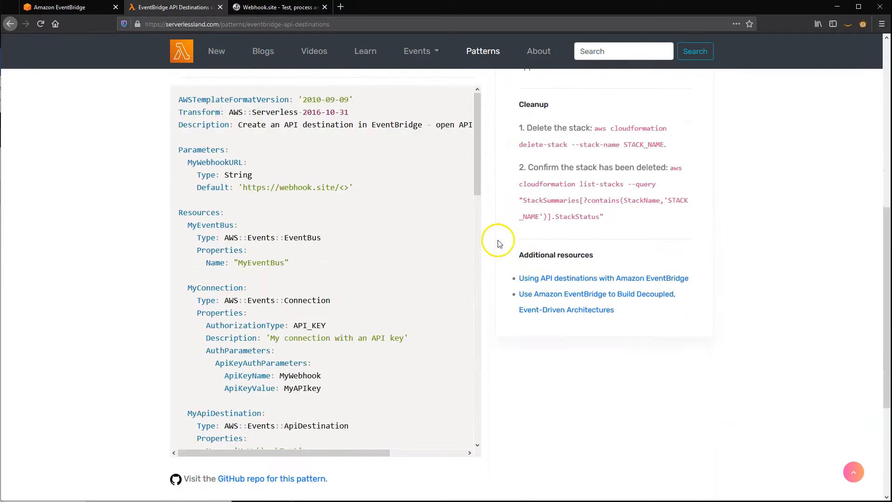
scroll("up", 3)
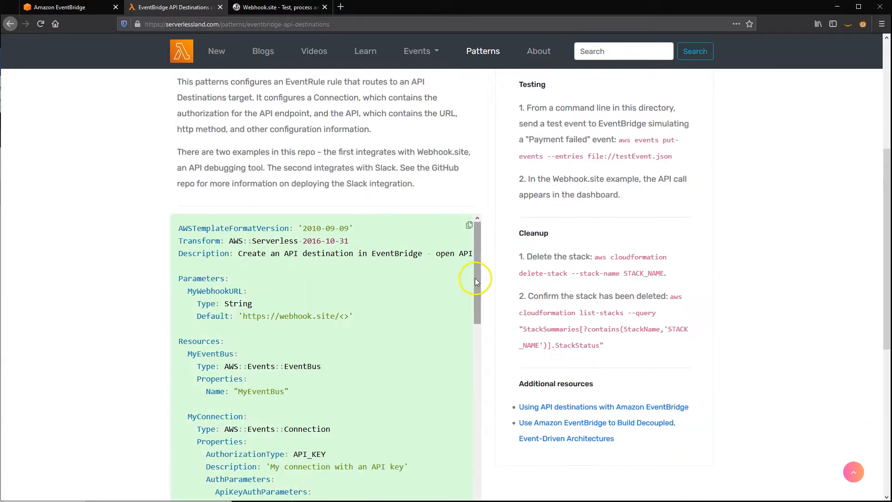
scroll("down", 3)
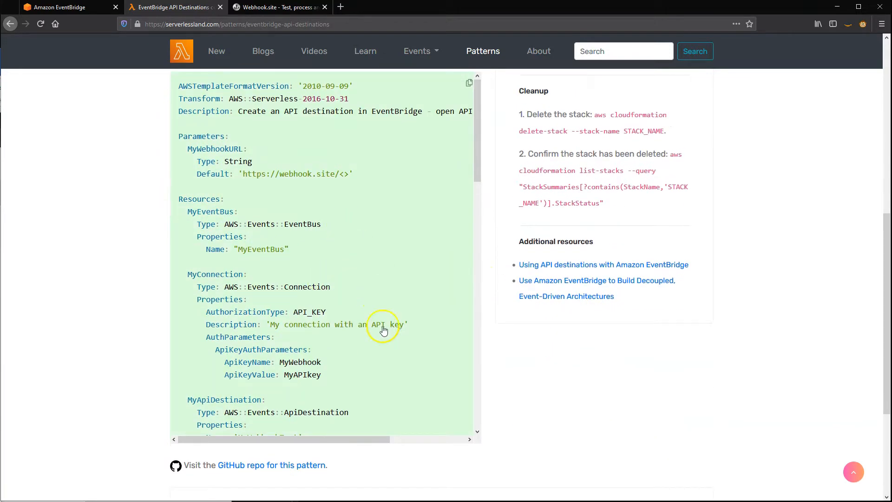
scroll("up", 3)
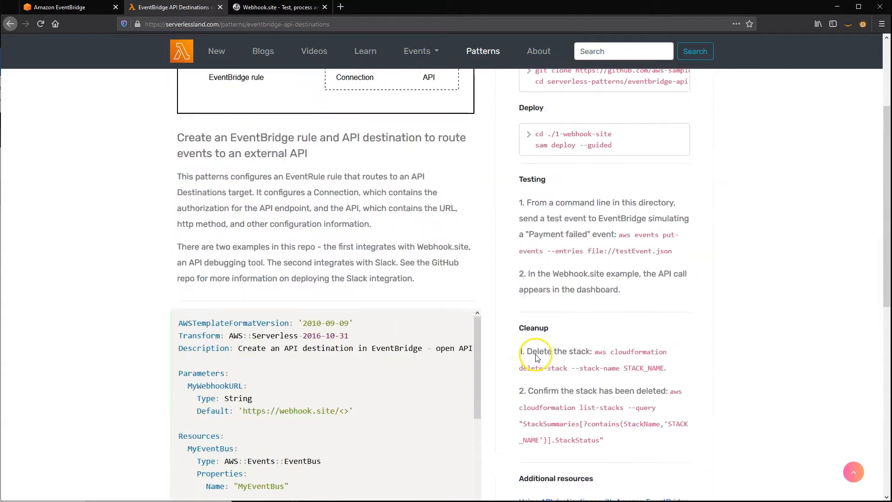
scroll("up", 3)
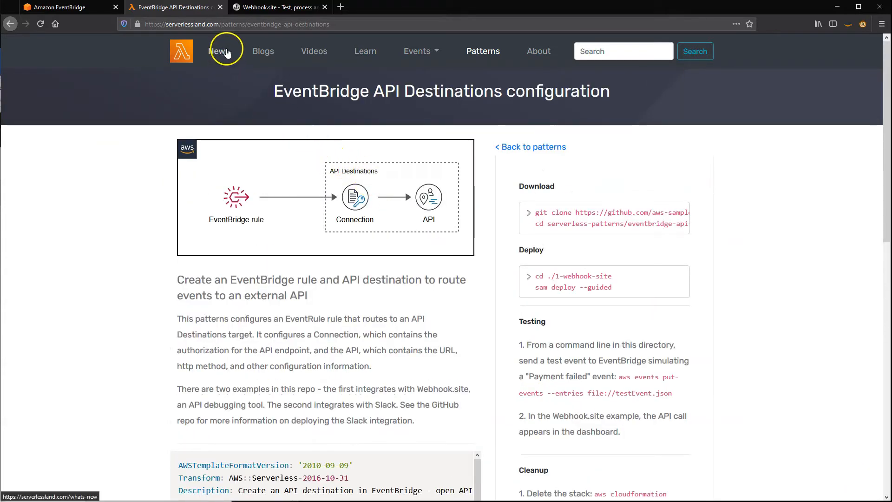
mouse_move(408, 197)
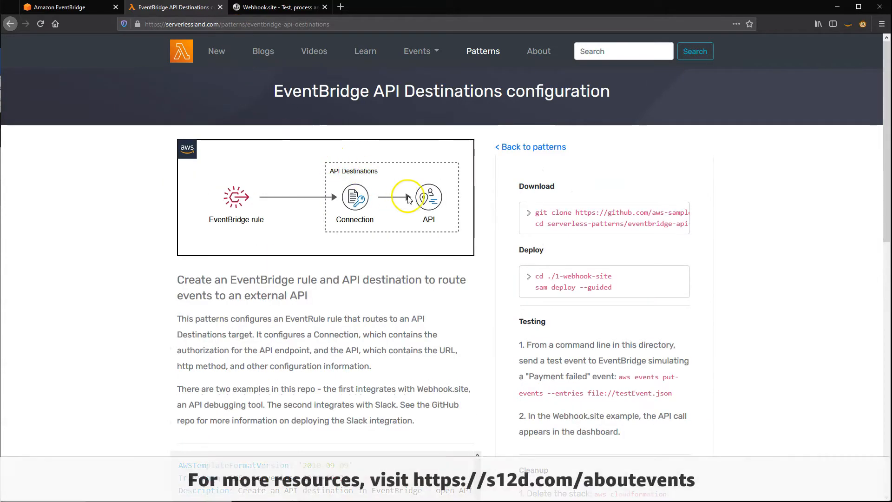
mouse_move(594, 153)
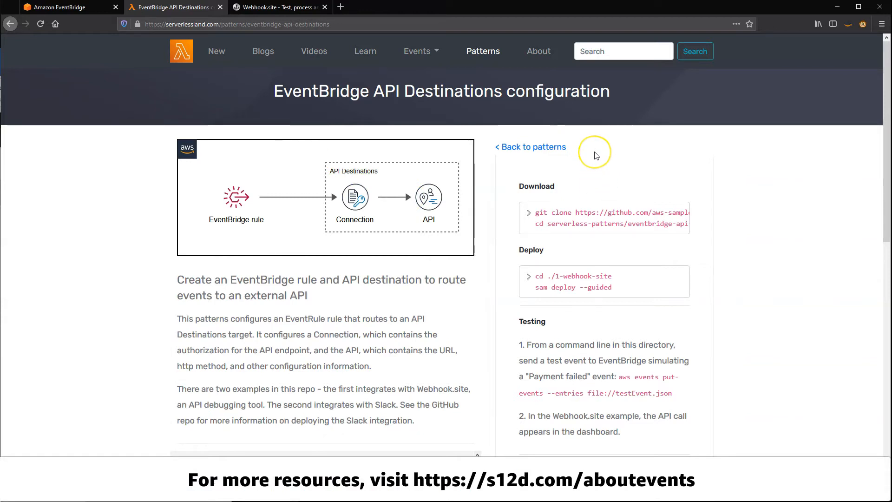
mouse_move(595, 153)
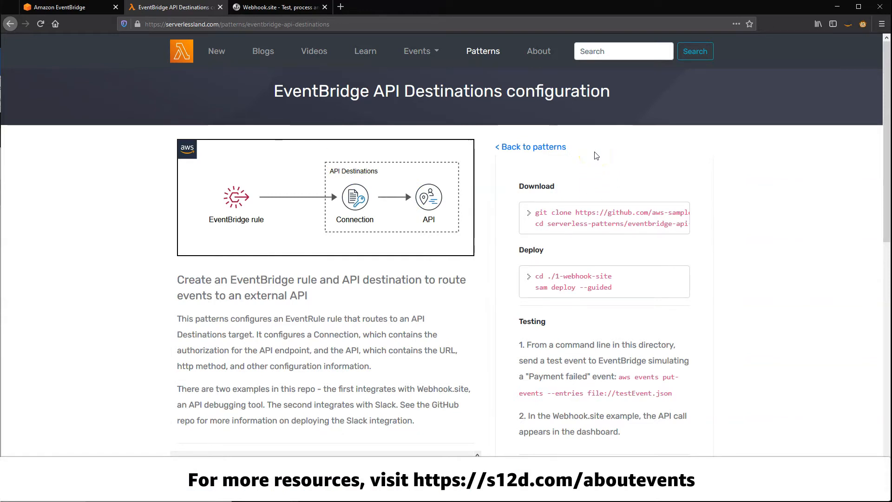